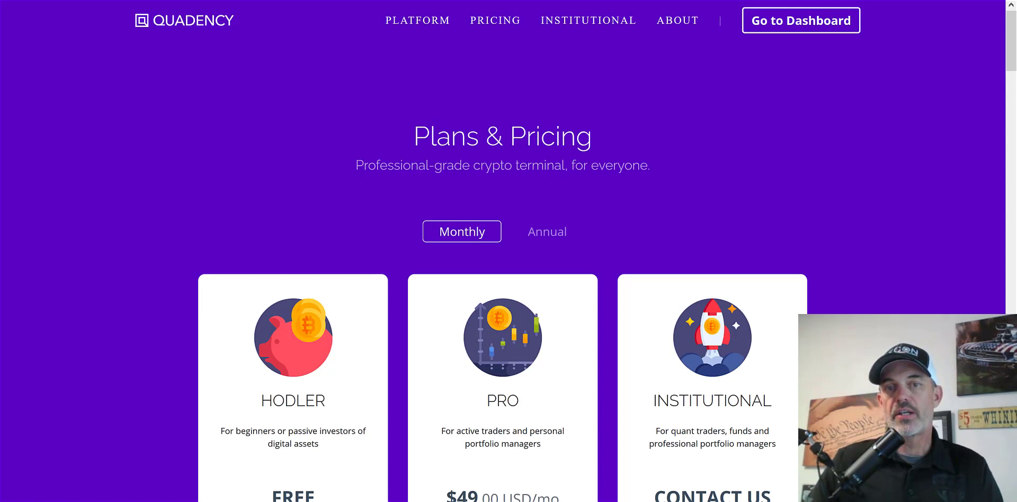
Leave the ETH/USDT trading screen for the My Bots overview via Bots in the top navigation.
scroll("down", 3)
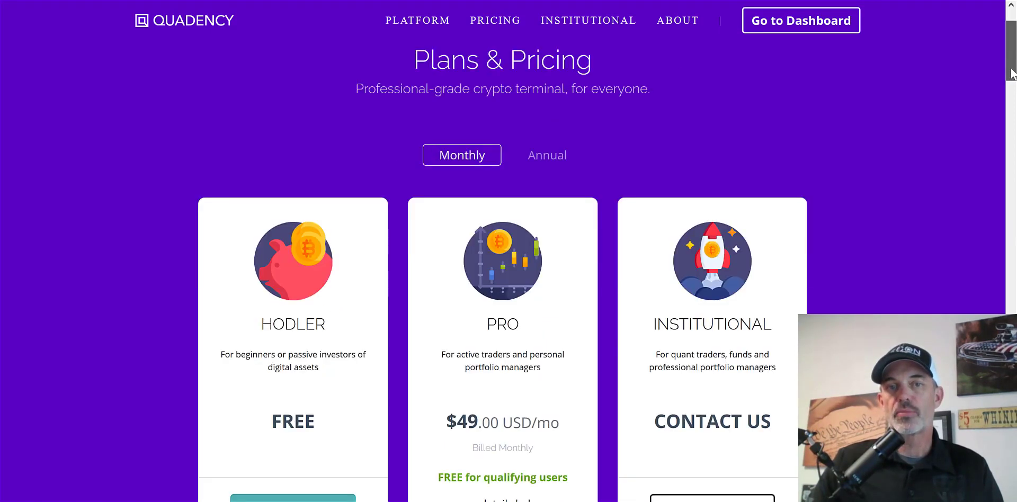
scroll("down", 3)
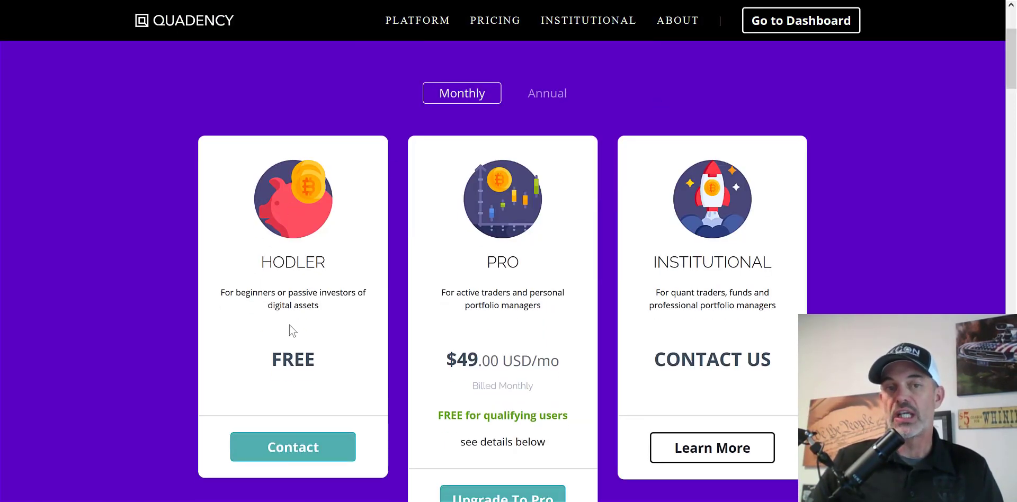
mouse_move(502, 266)
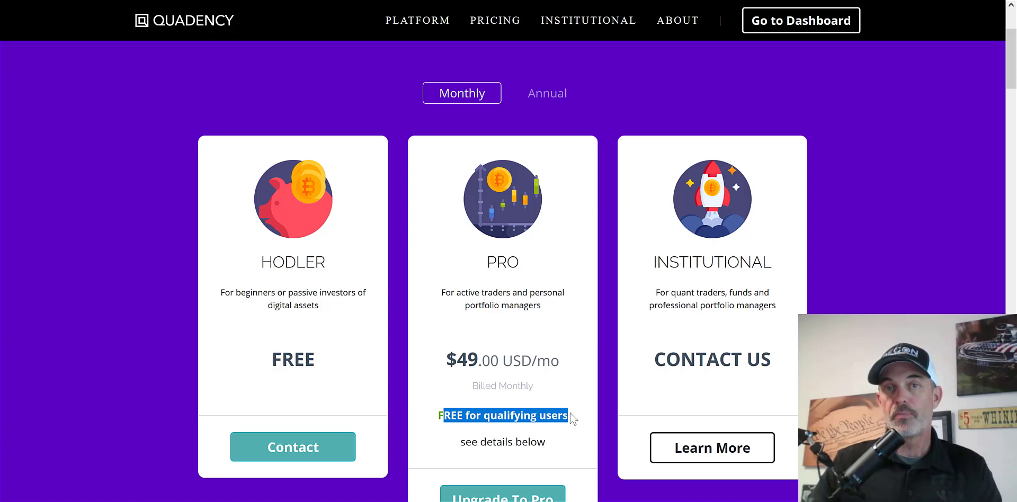
mouse_move(605, 301)
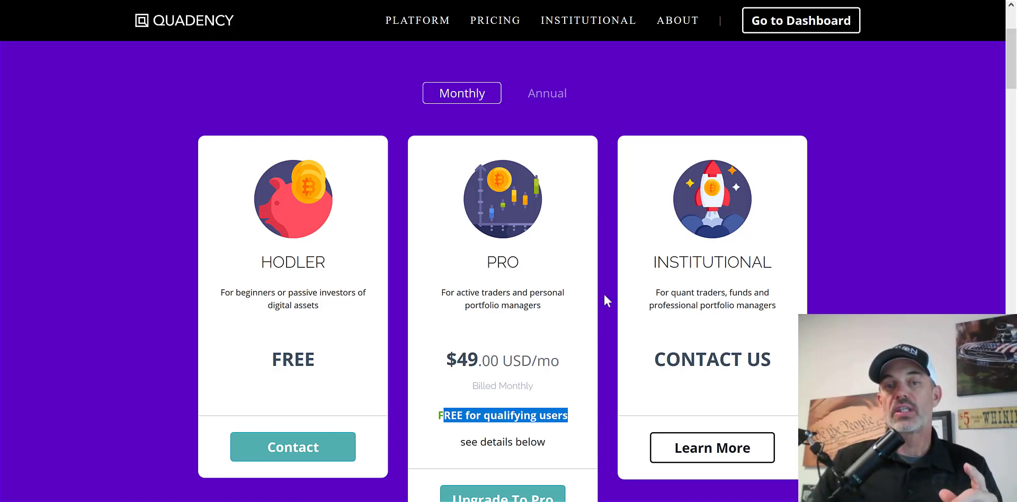
mouse_move(578, 188)
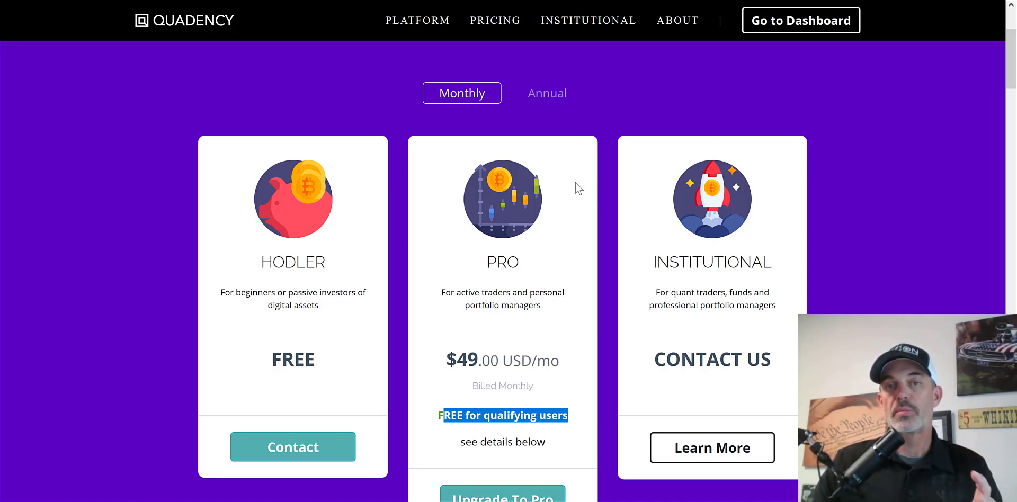
scroll("down", 3)
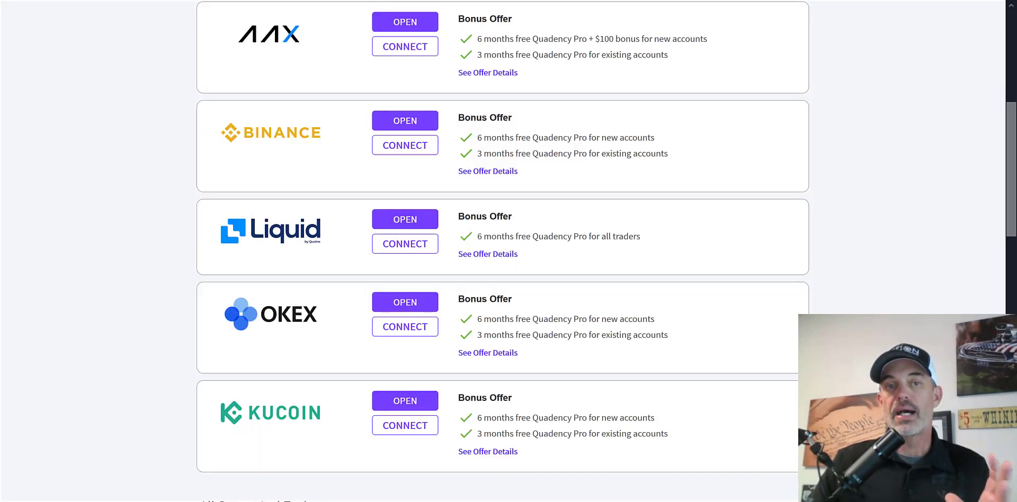
mouse_move(302, 244)
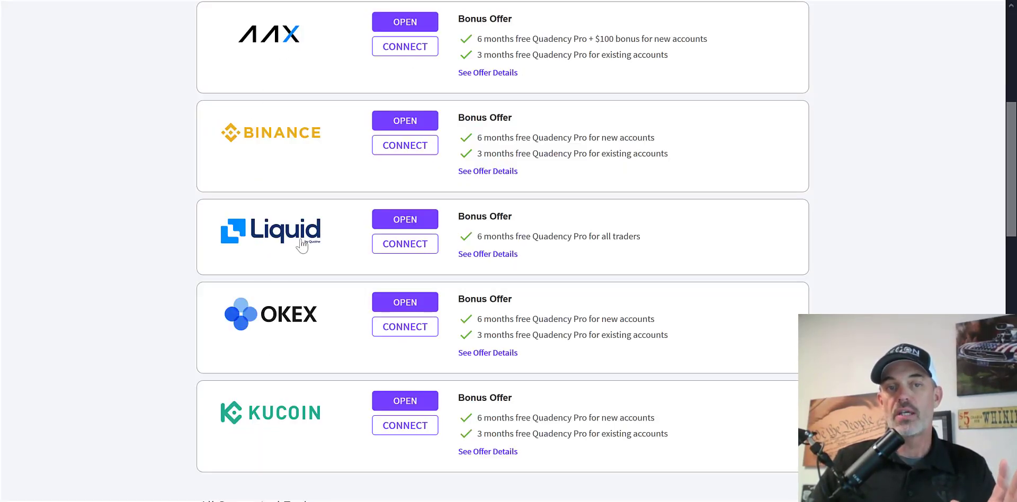
mouse_move(610, 287)
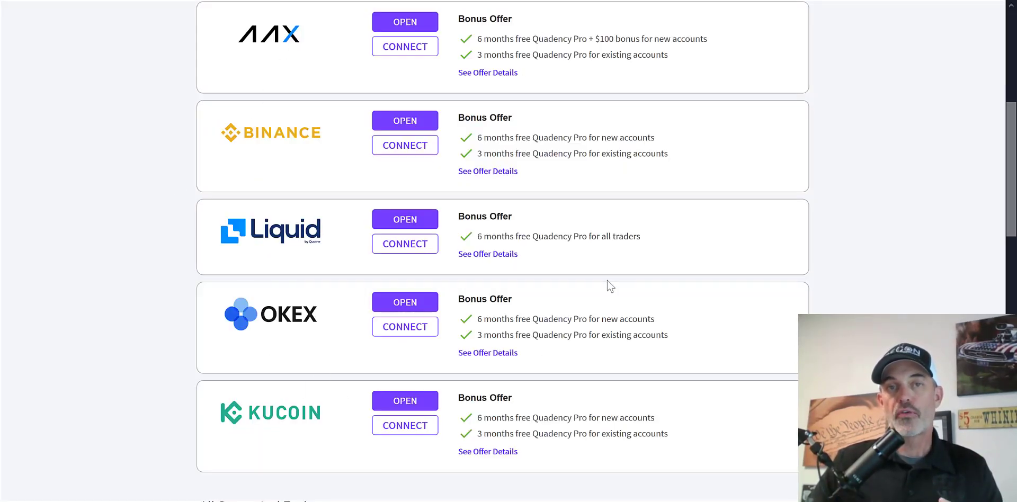
mouse_move(302, 128)
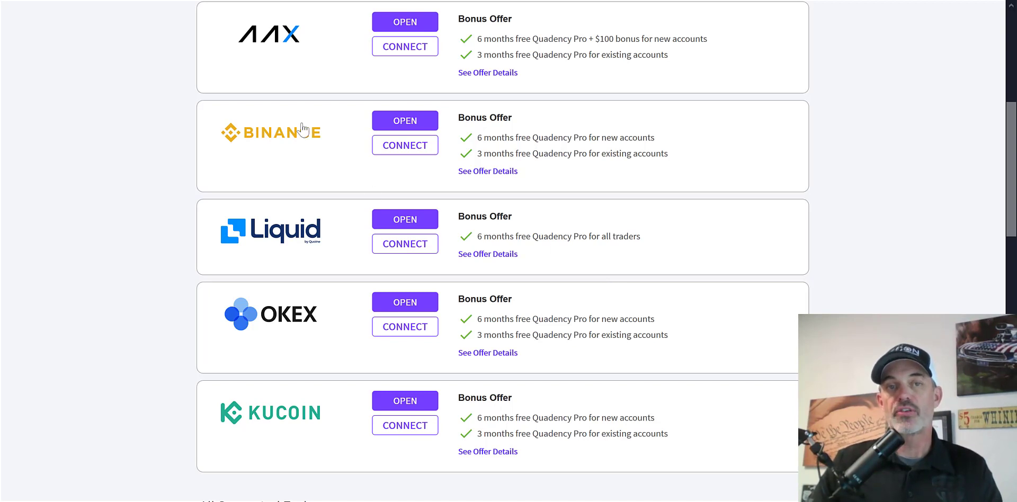
mouse_move(392, 101)
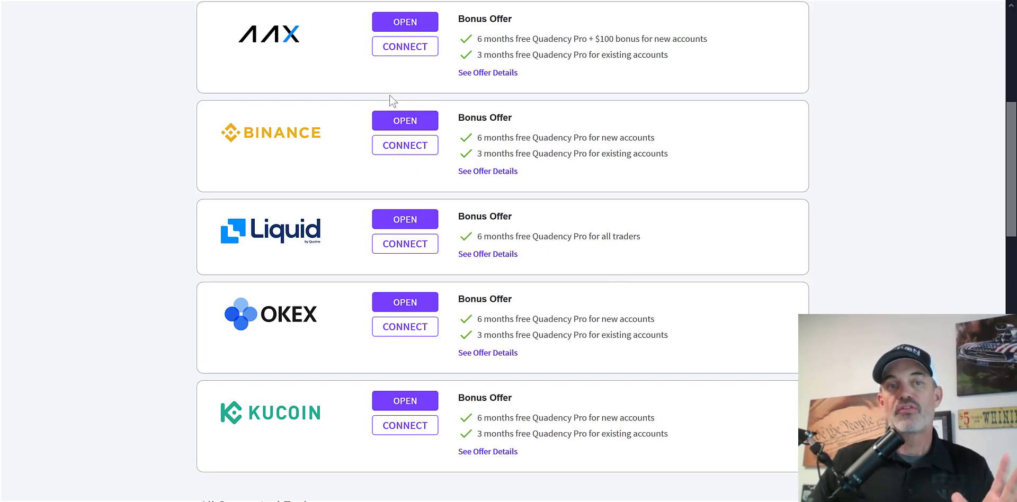
mouse_move(265, 431)
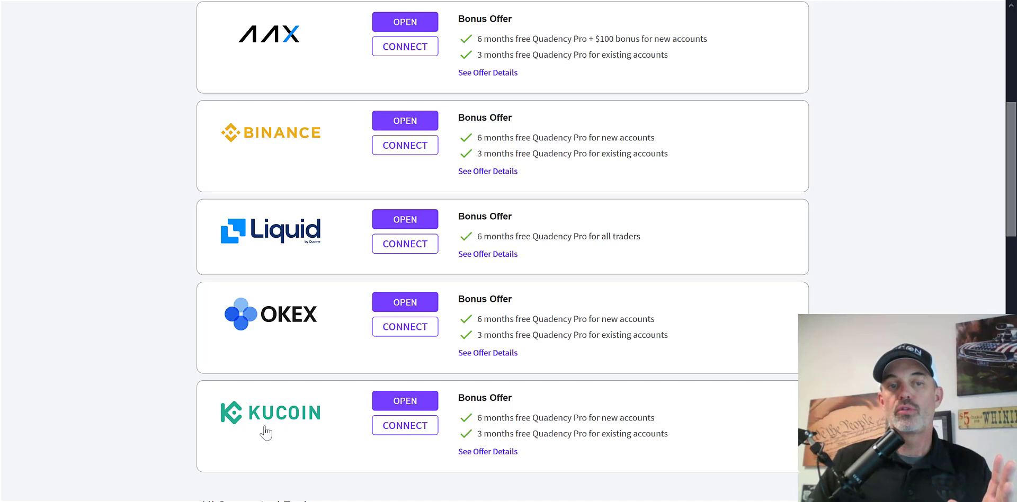
mouse_move(305, 416)
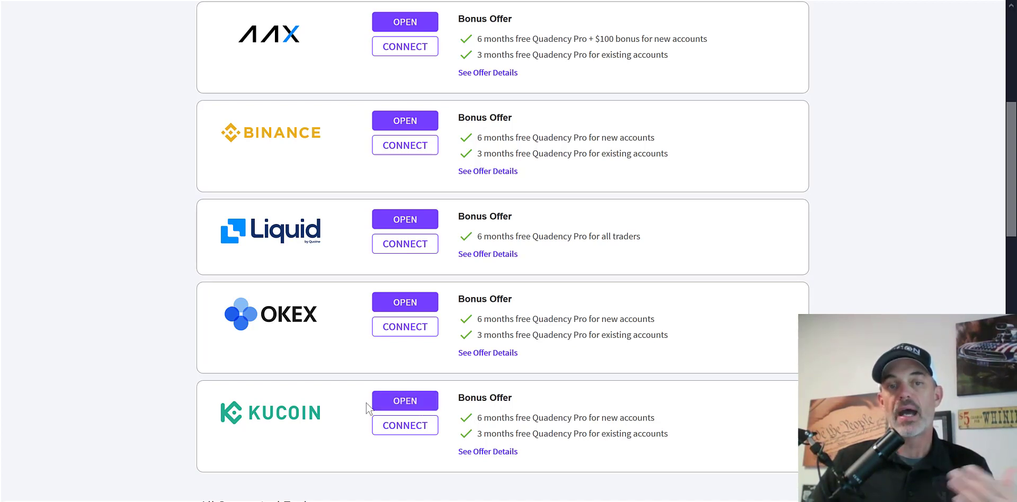
mouse_move(404, 426)
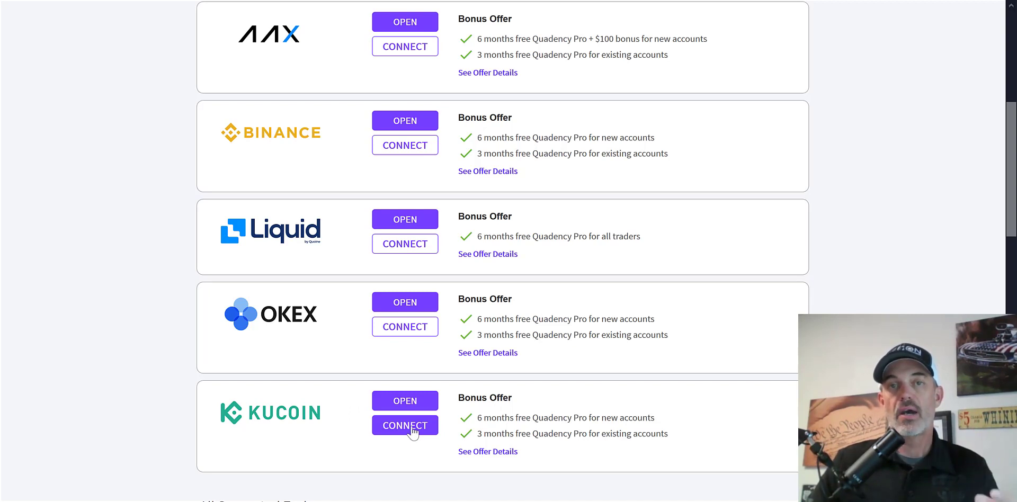
mouse_move(587, 450)
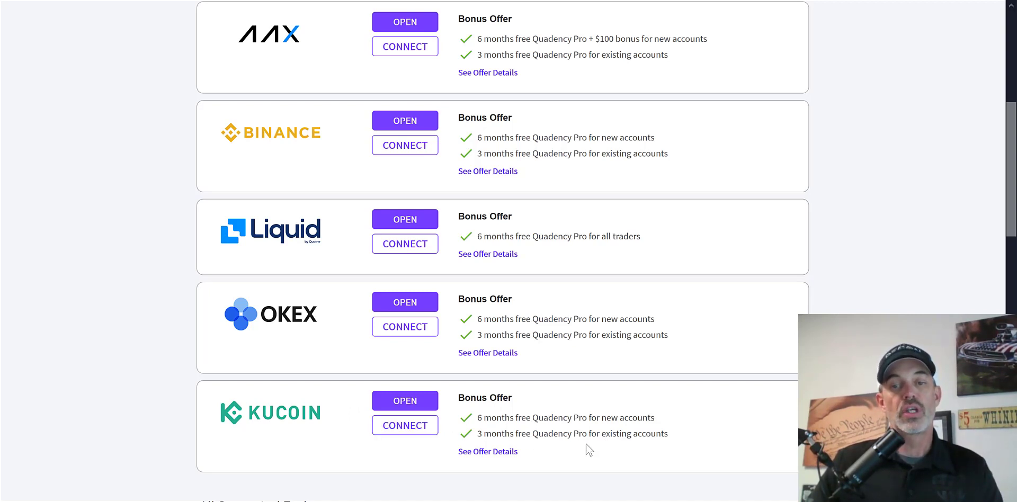
mouse_move(686, 267)
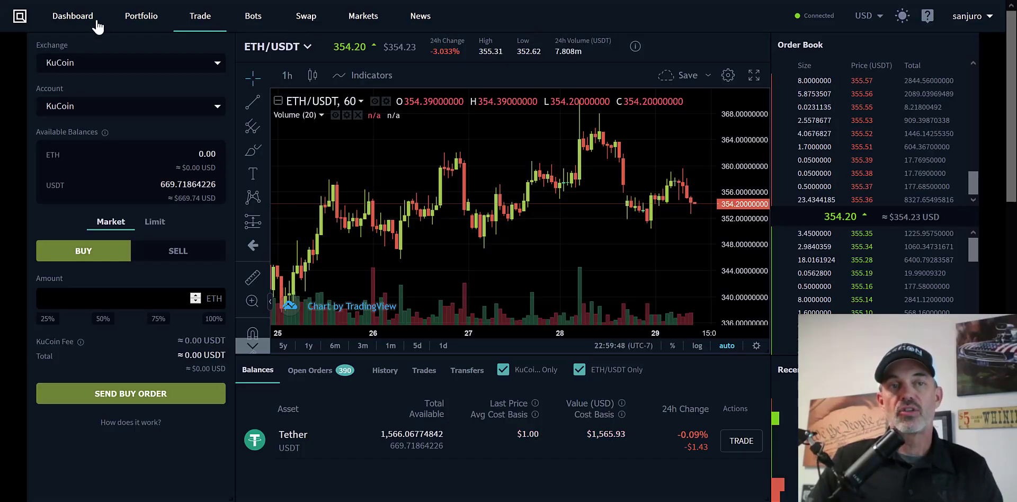
mouse_move(253, 16)
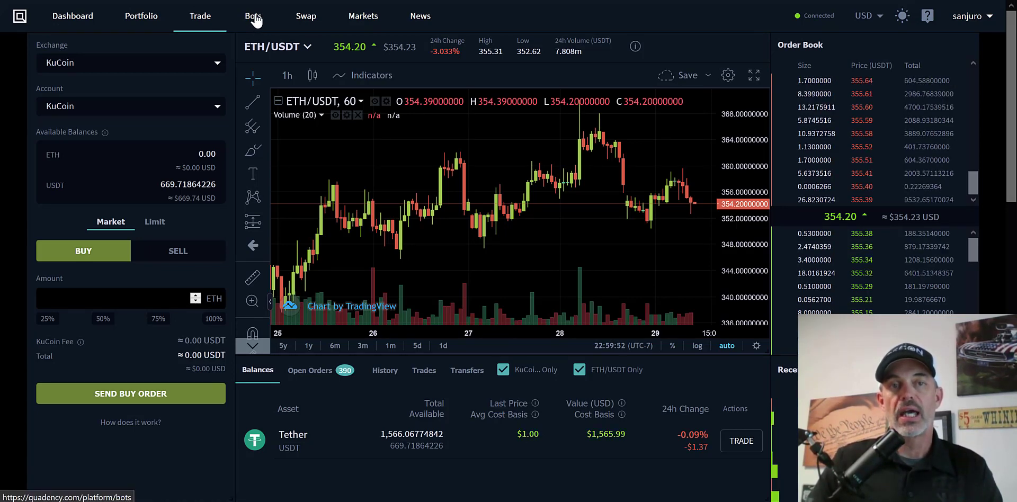
left_click(252, 15)
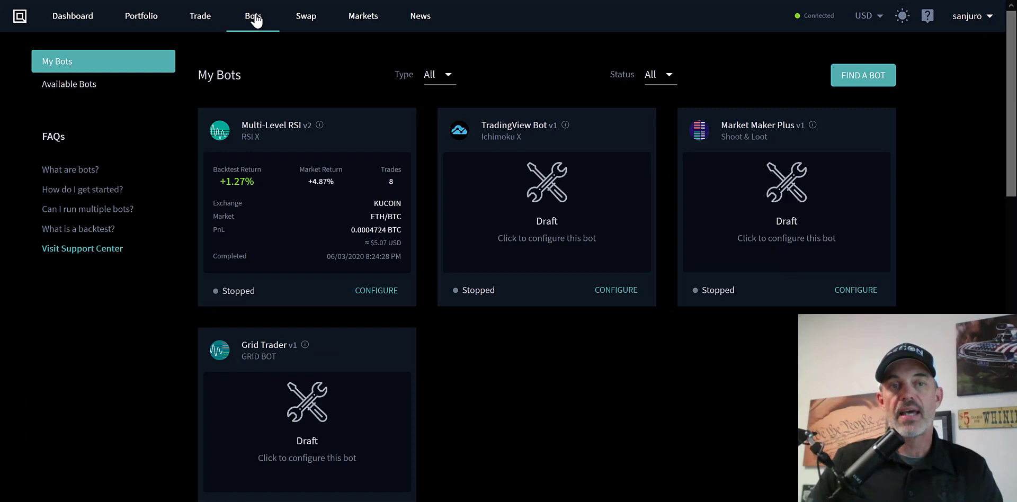
mouse_move(384, 59)
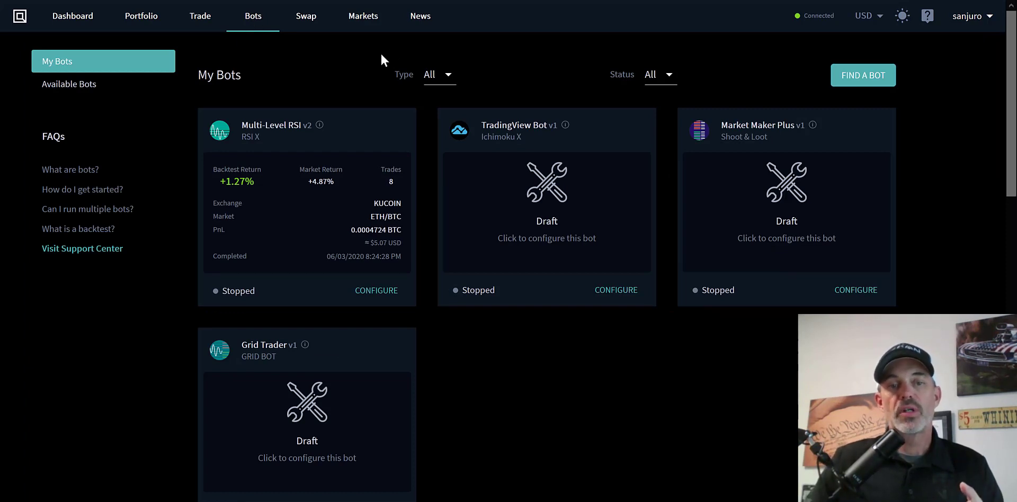
mouse_move(379, 126)
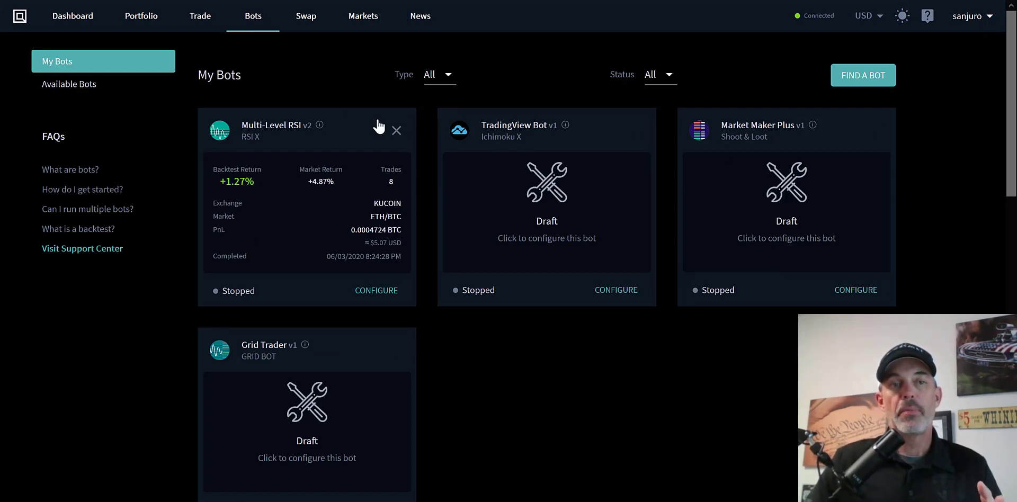
mouse_move(446, 145)
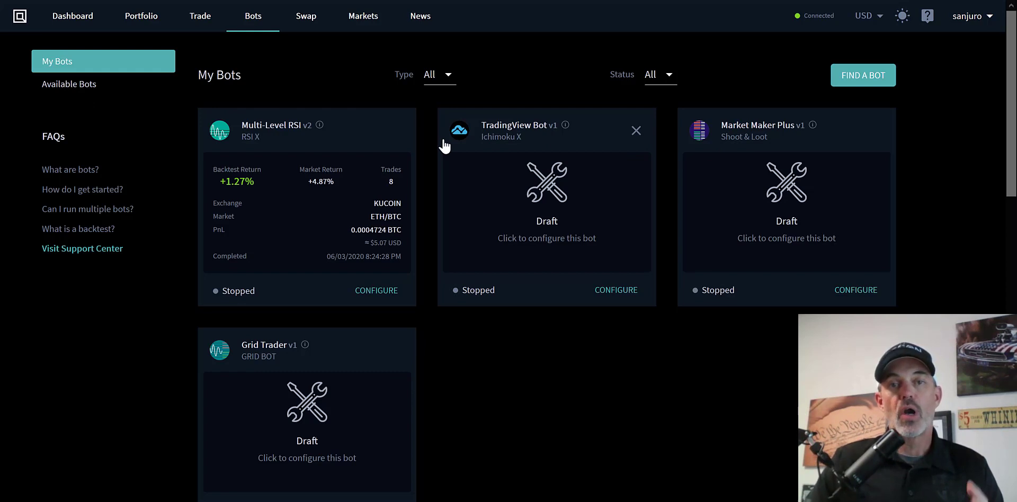
mouse_move(733, 138)
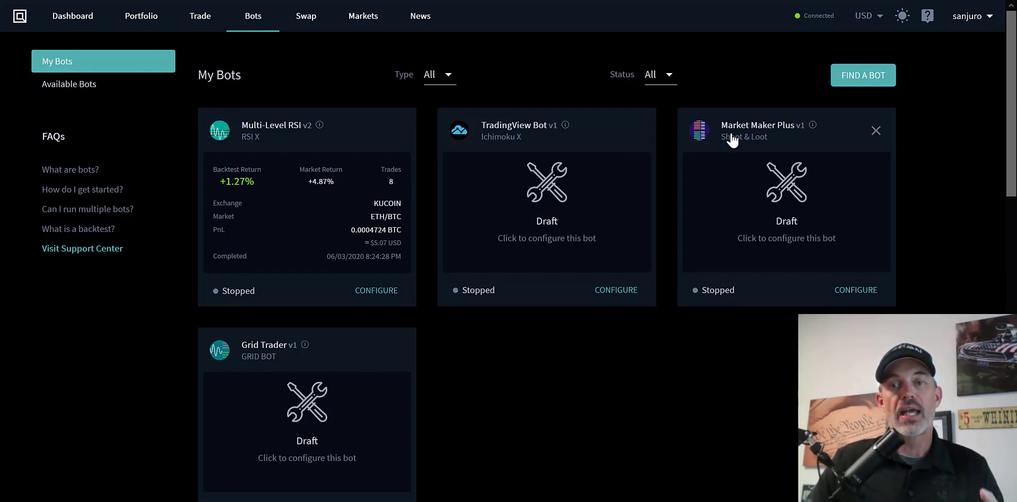
mouse_move(314, 372)
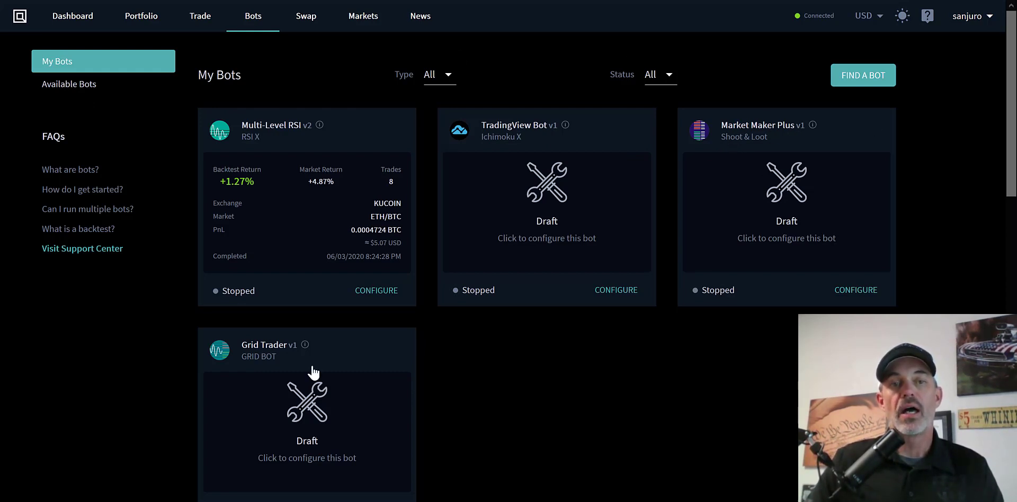
mouse_move(405, 449)
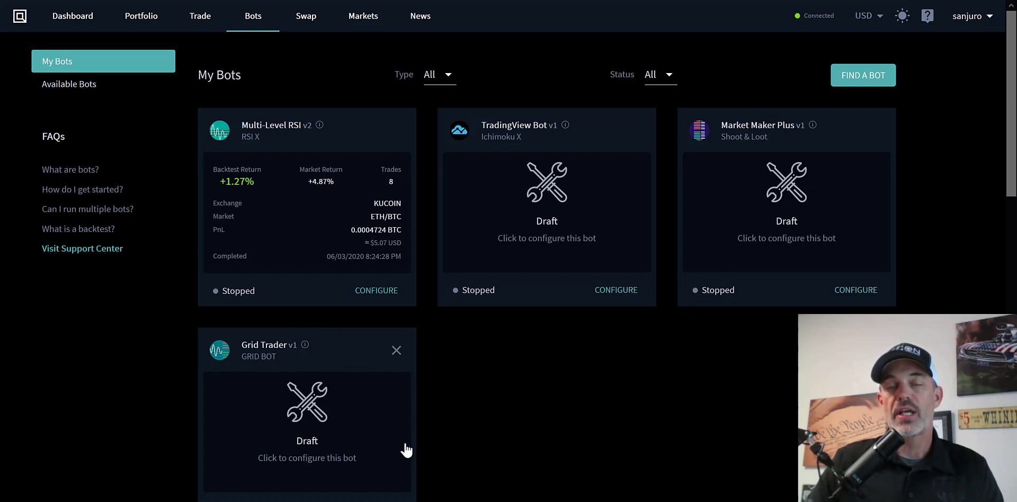
mouse_move(675, 380)
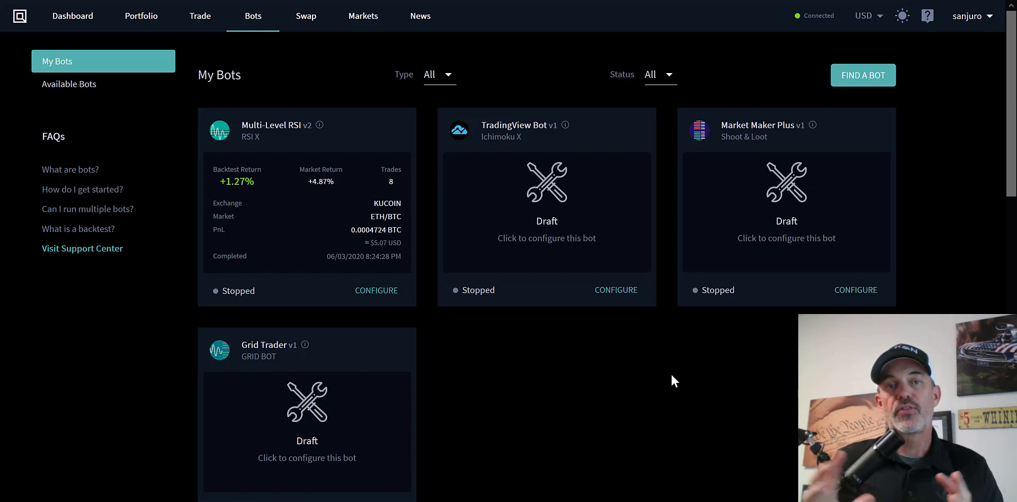
mouse_move(597, 362)
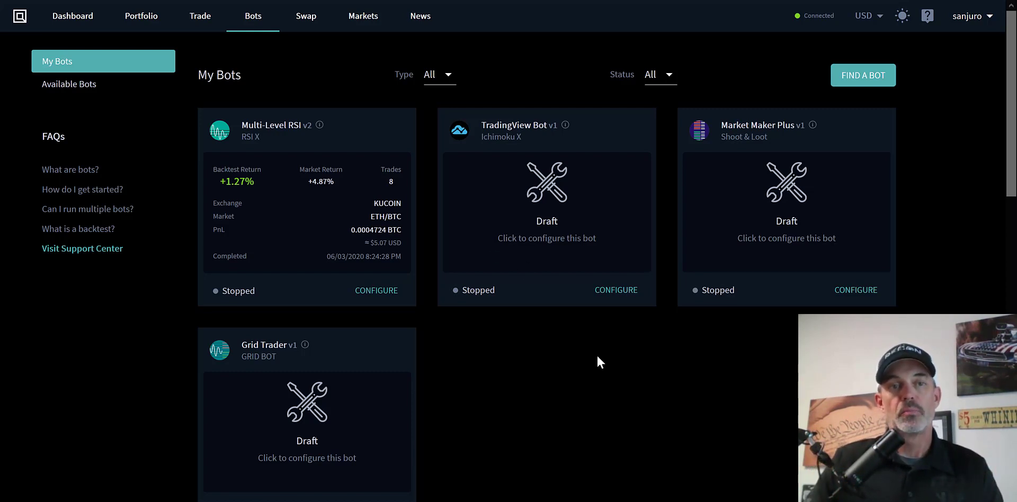
mouse_move(68, 83)
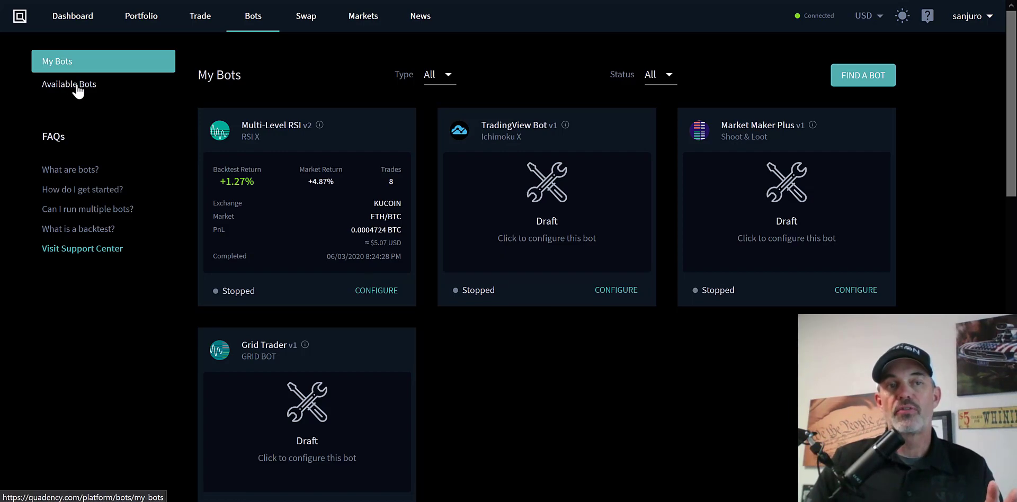
left_click(69, 84)
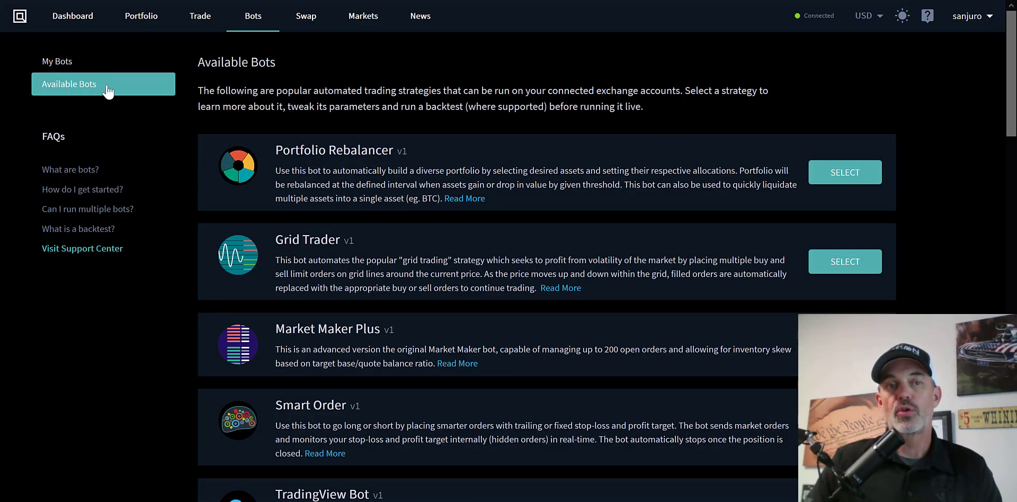
mouse_move(1010, 71)
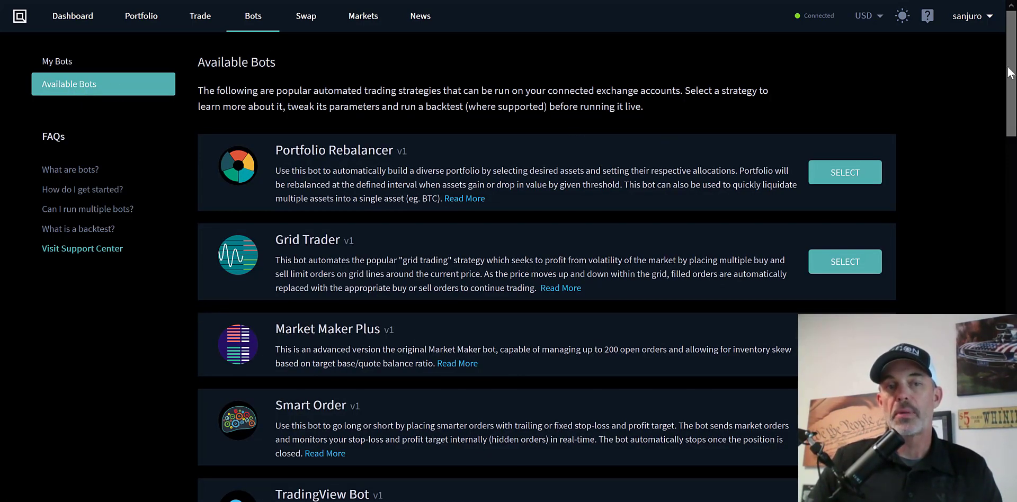
scroll("down", 3)
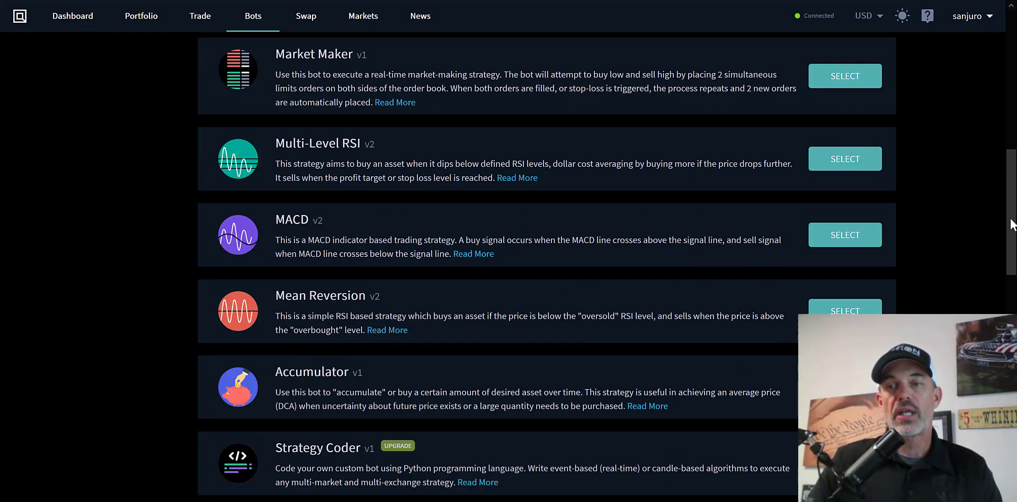
scroll("down", 3)
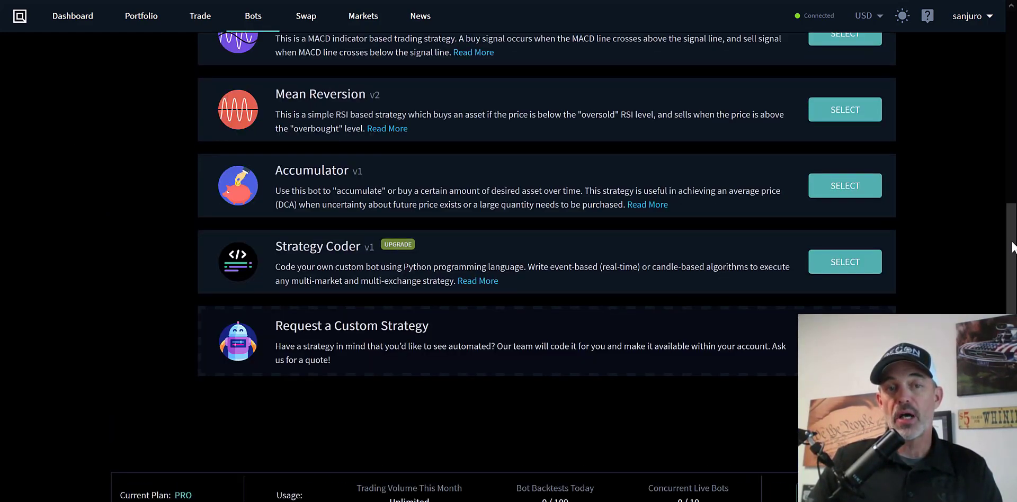
scroll("up", 3)
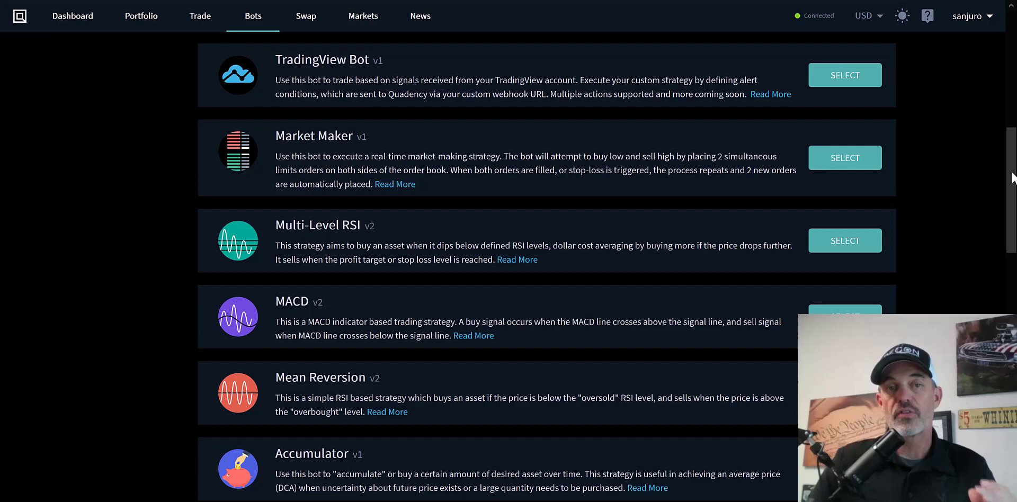
scroll("up", 3)
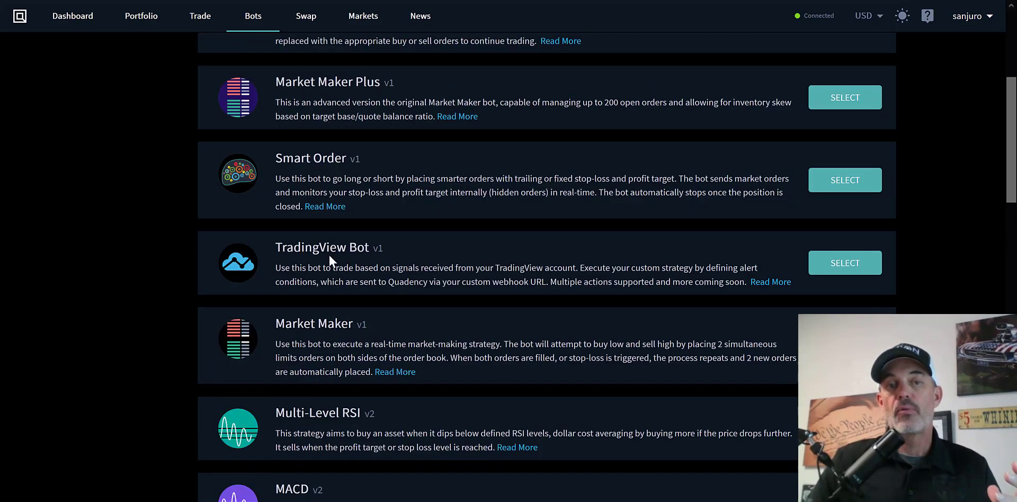
mouse_move(645, 265)
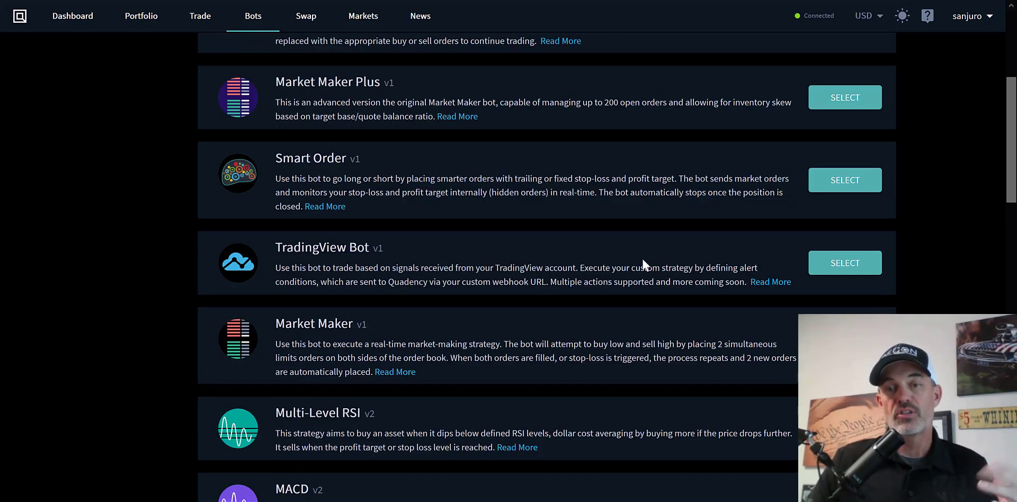
mouse_move(844, 262)
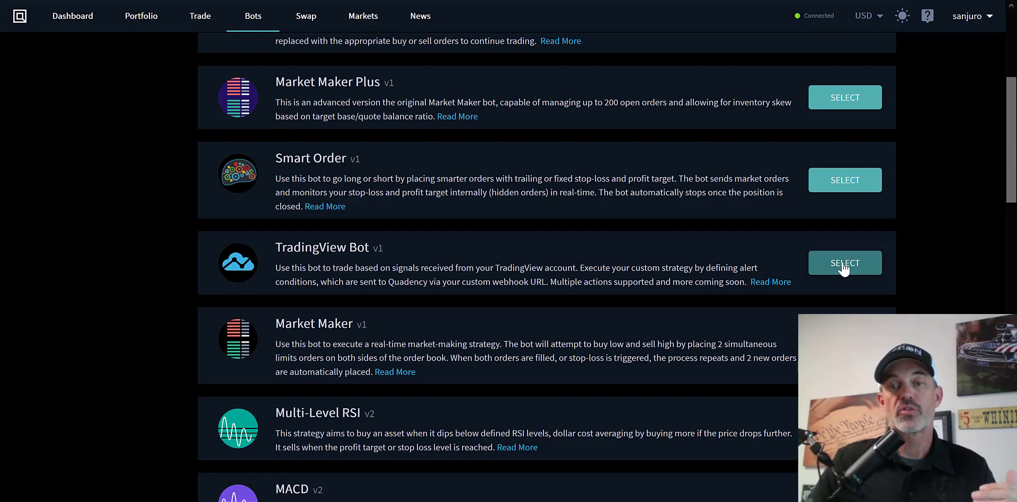
Start a TradingView Bot configuration named Ichimoku X on the KuCoin exchange and KuCoin account.
left_click(844, 262)
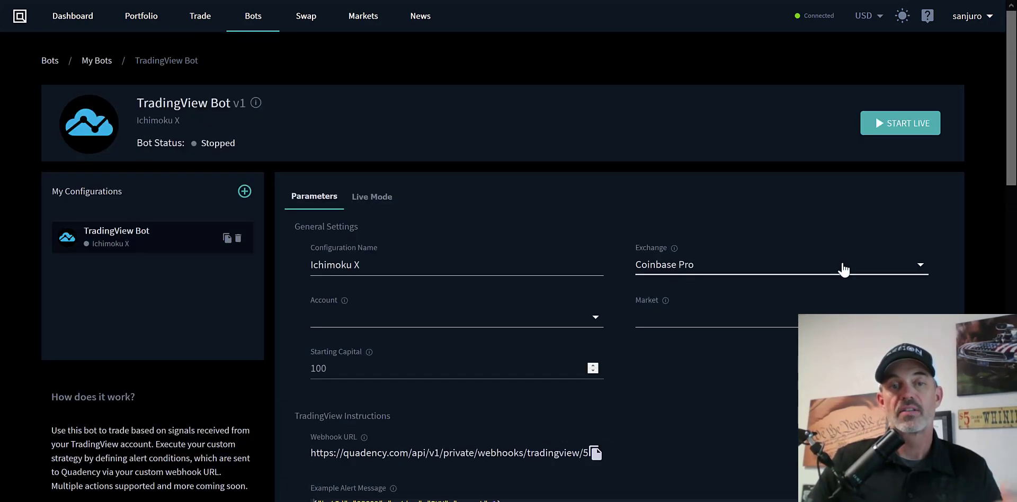
triple_click(335, 265)
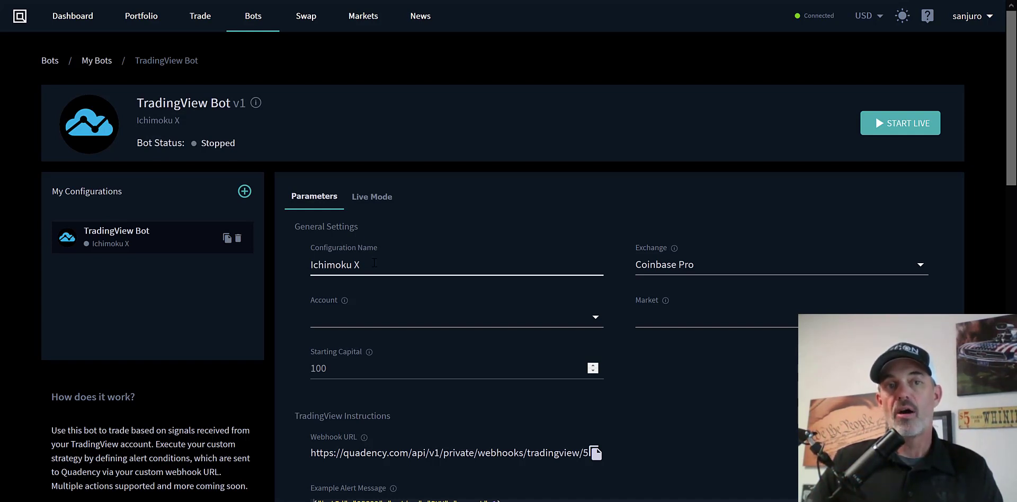
mouse_move(375, 263)
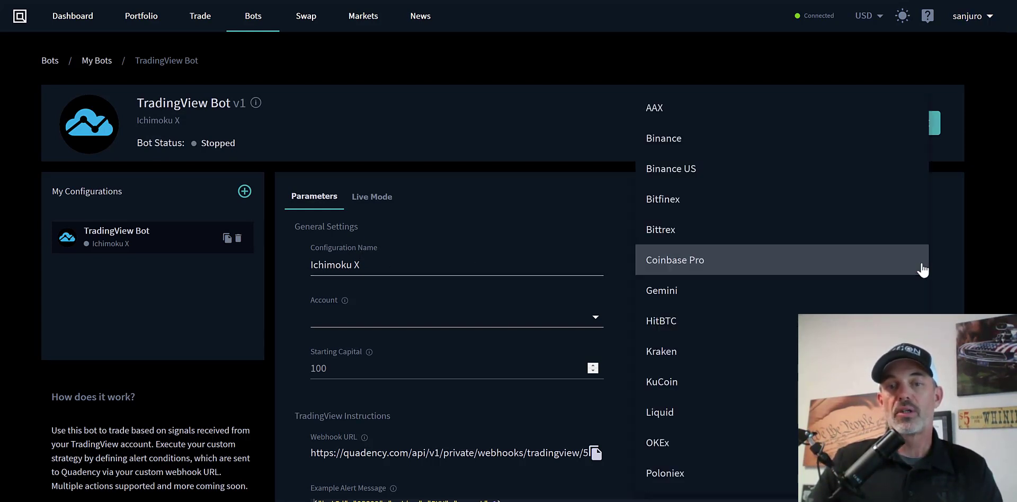
left_click(662, 382)
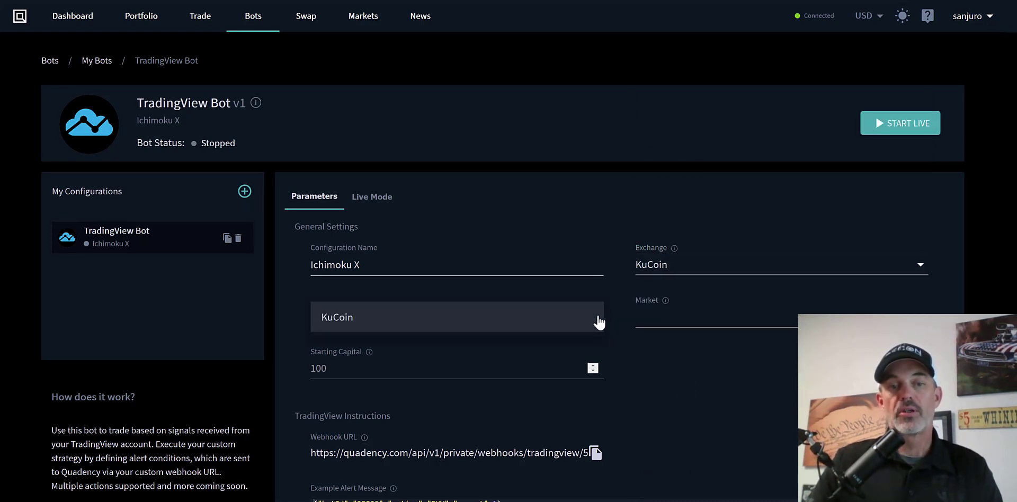
left_click(456, 316)
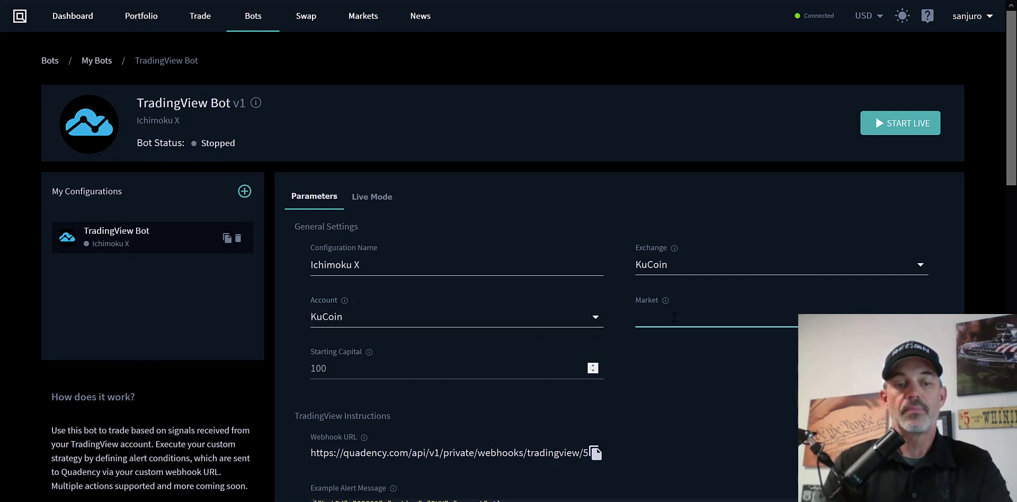
Set the market to ETH/USDT with 100 USDT starting capital and reveal the Webhook URL.
type("ETH/USDT")
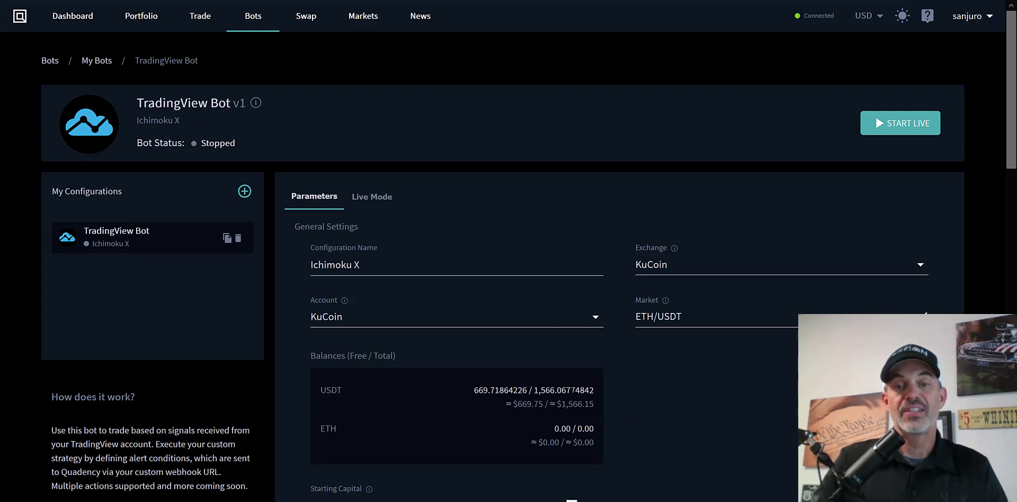
mouse_move(1010, 122)
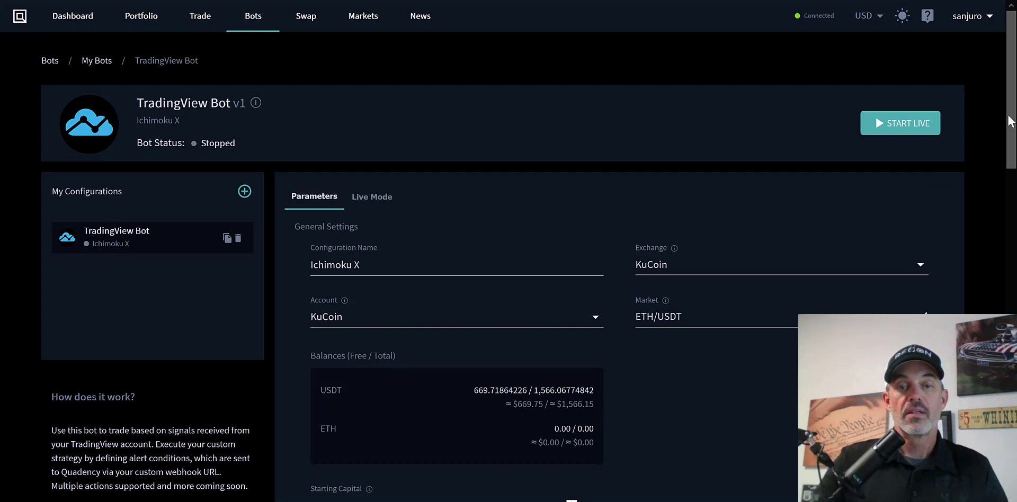
scroll("down", 3)
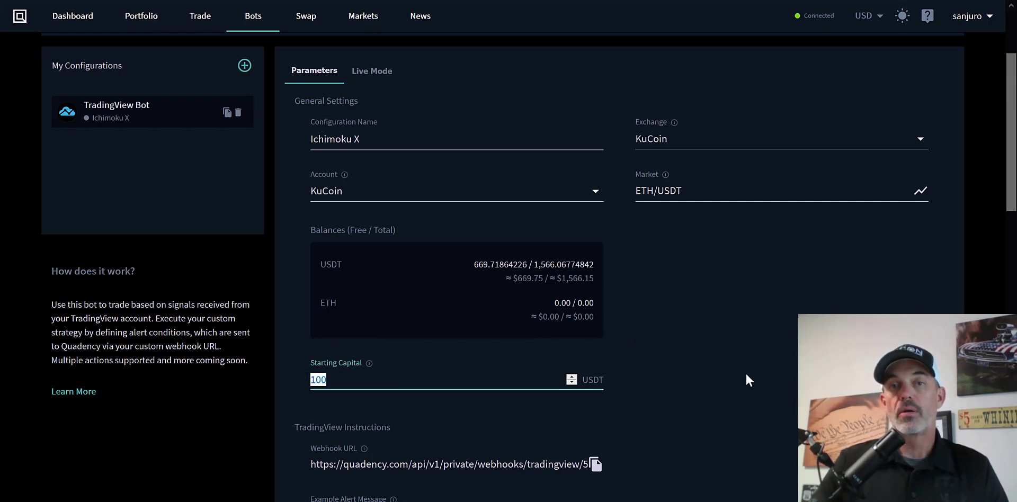
mouse_move(772, 379)
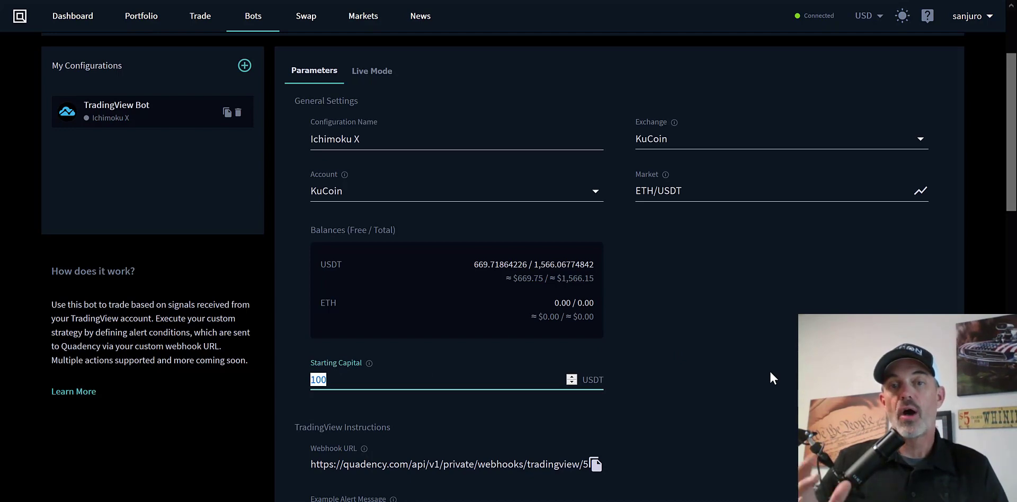
scroll("down", 3)
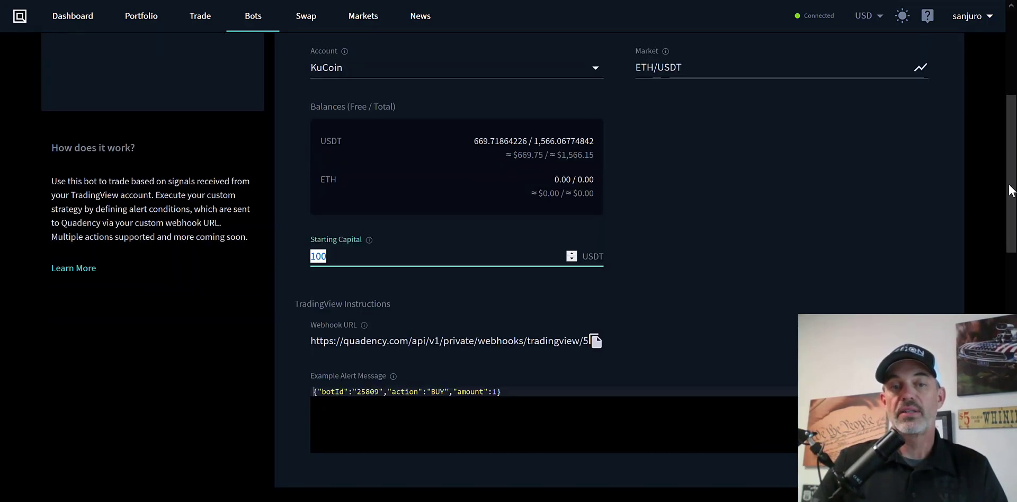
scroll("down", 3)
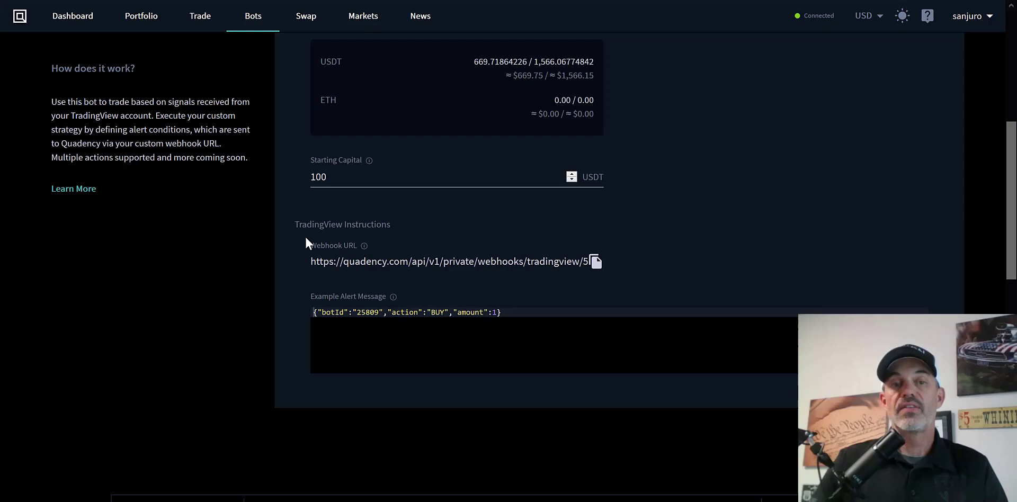
mouse_move(352, 252)
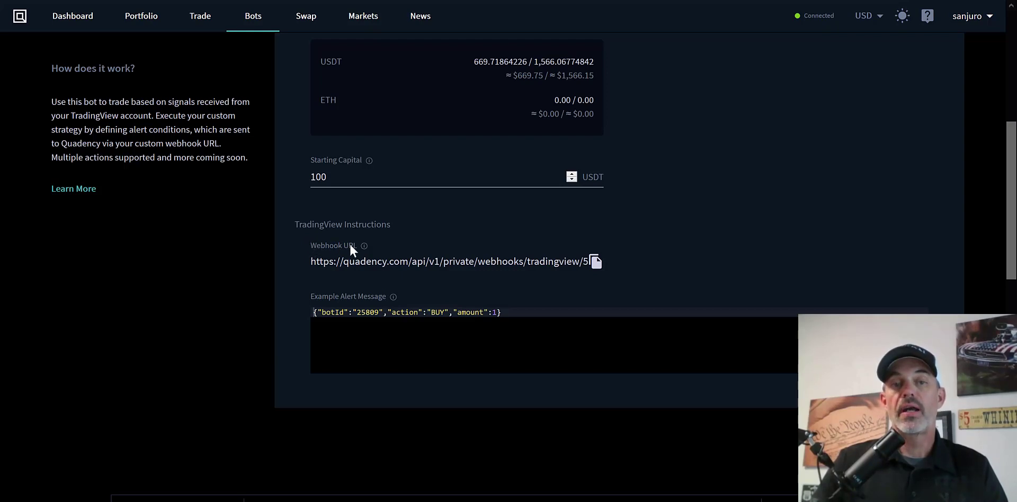
mouse_move(675, 249)
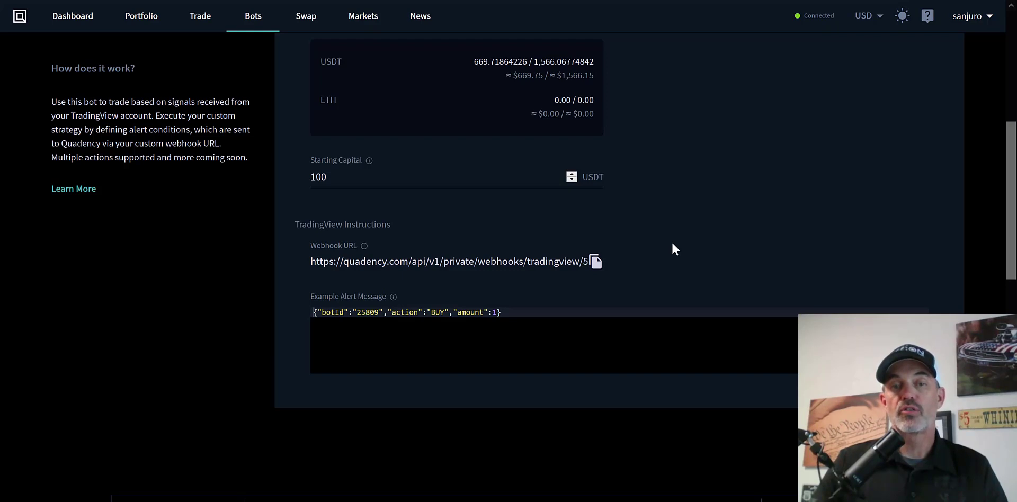
Switch to the TradingView tab with the ETHUSDT 1h Ichimoku chart.
left_click(594, 261)
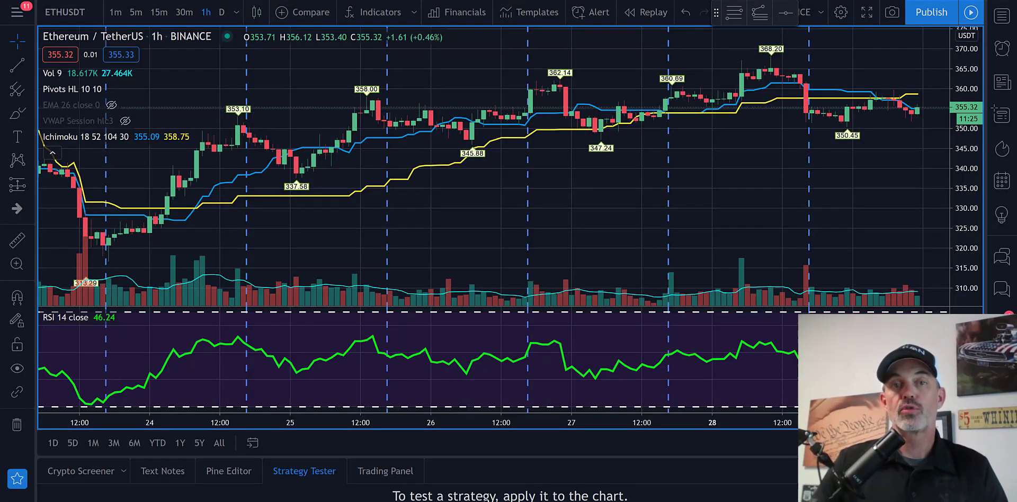
mouse_move(356, 152)
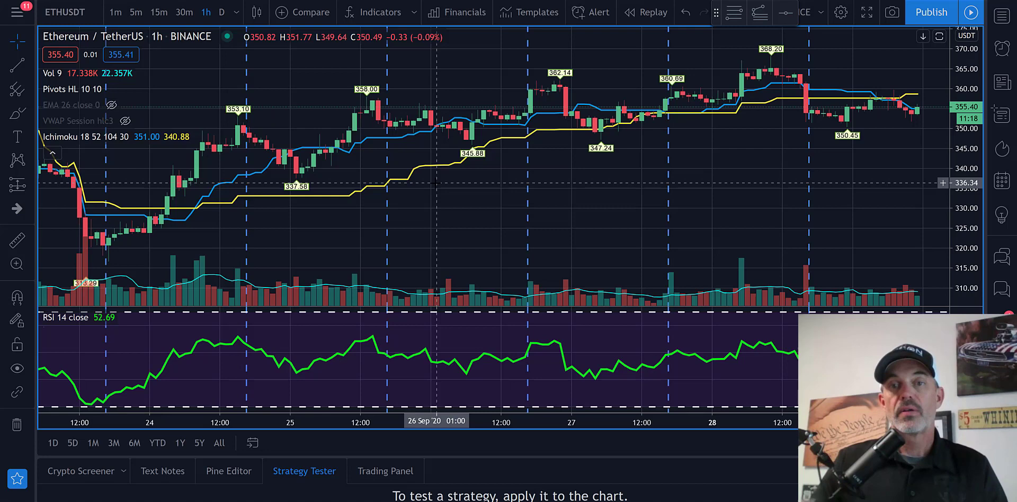
mouse_move(464, 113)
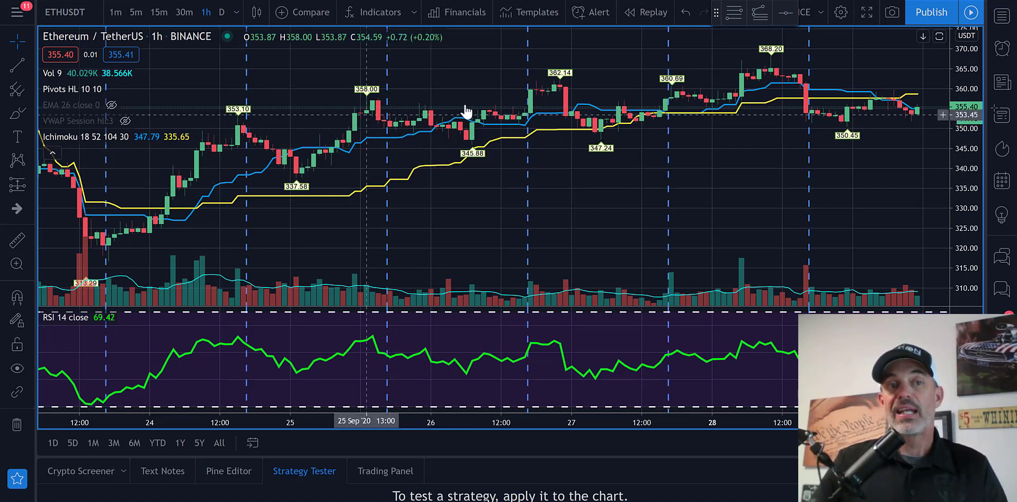
mouse_move(454, 170)
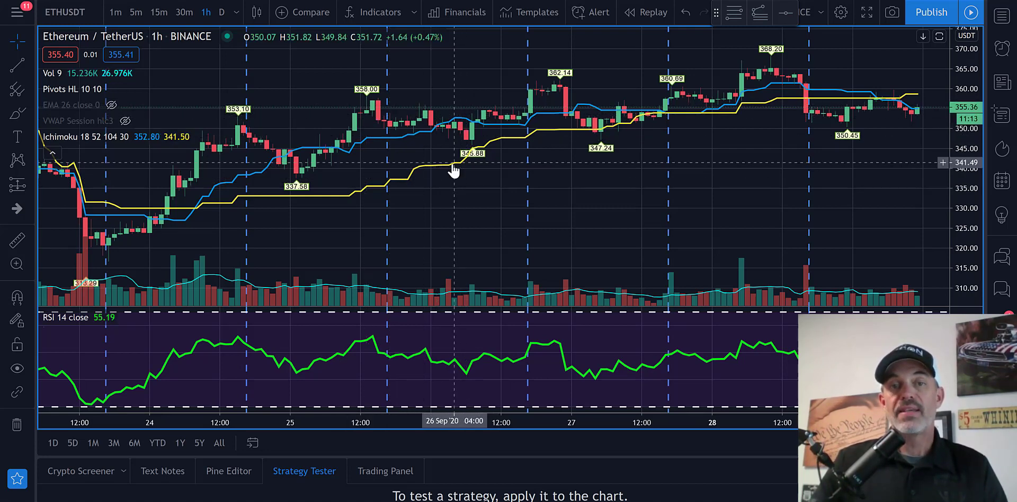
mouse_move(477, 126)
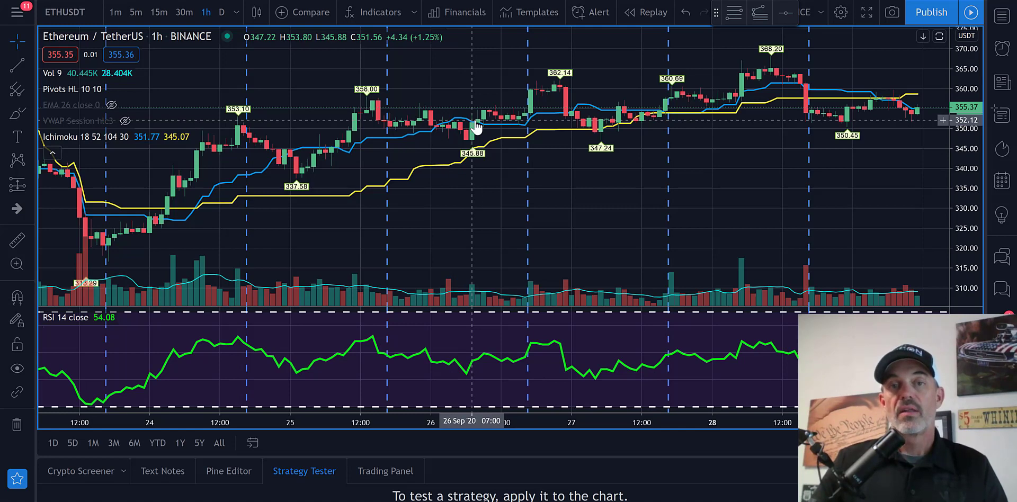
mouse_move(461, 175)
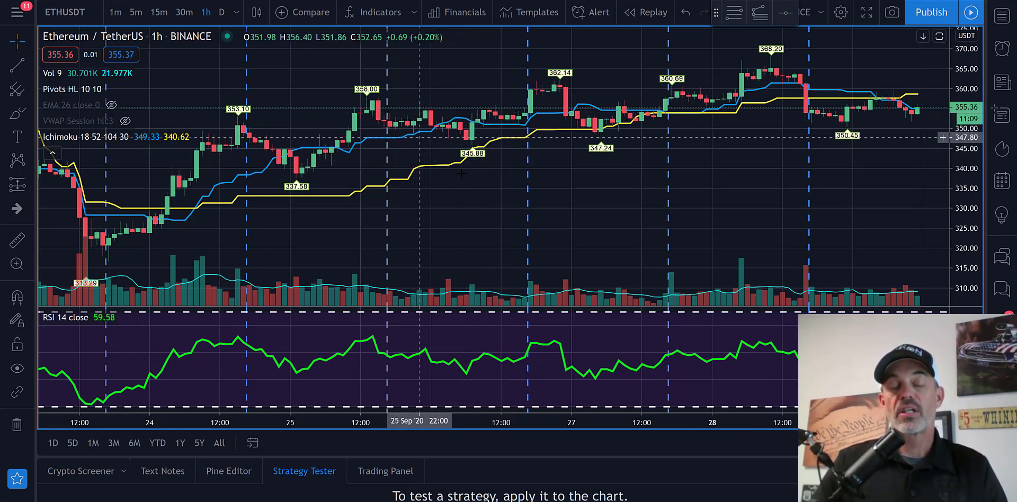
mouse_move(537, 204)
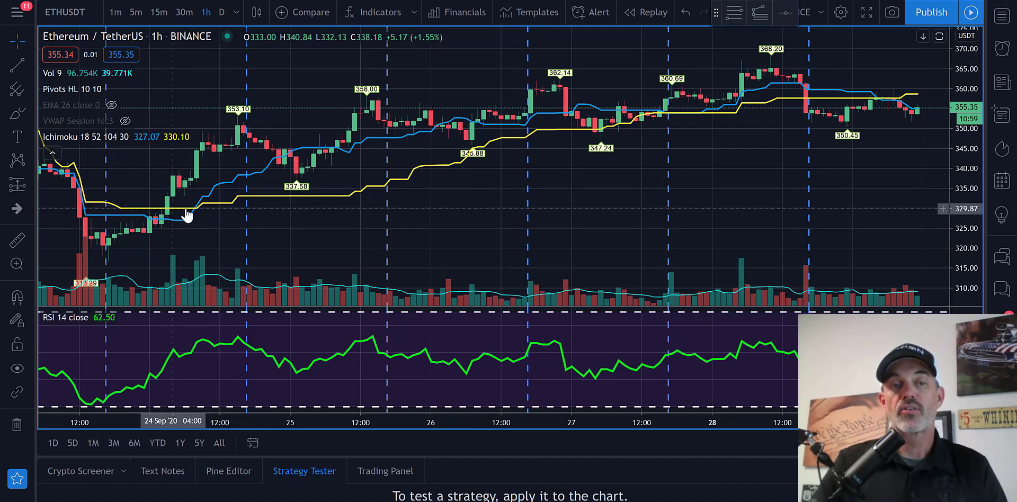
mouse_move(221, 210)
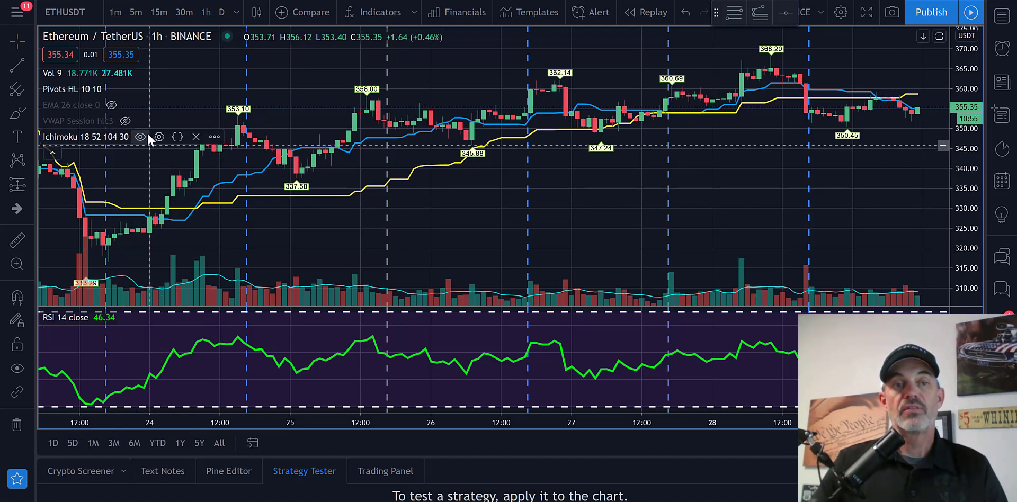
Review the Ichimoku settings: periods 18/52/104/30 on Inputs, only conversion and base lines on Style.
left_click(158, 137)
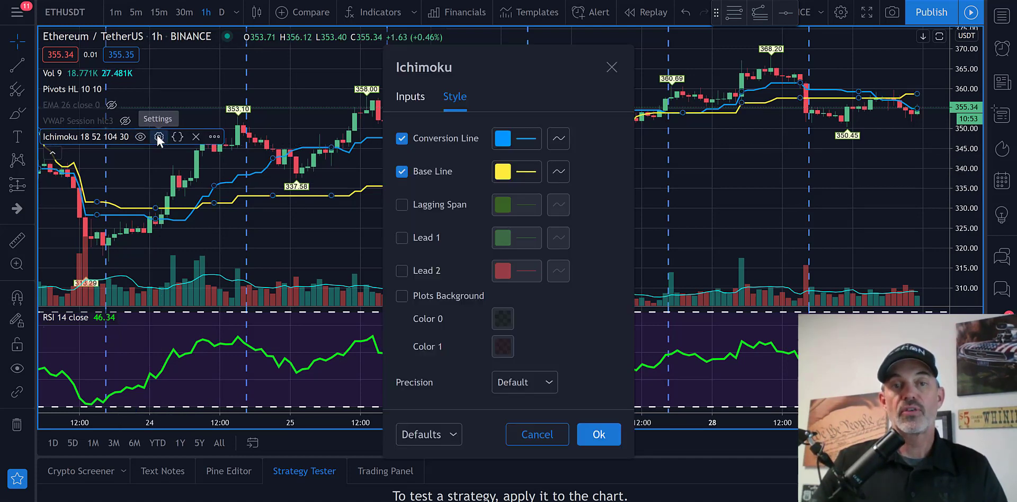
left_click(410, 96)
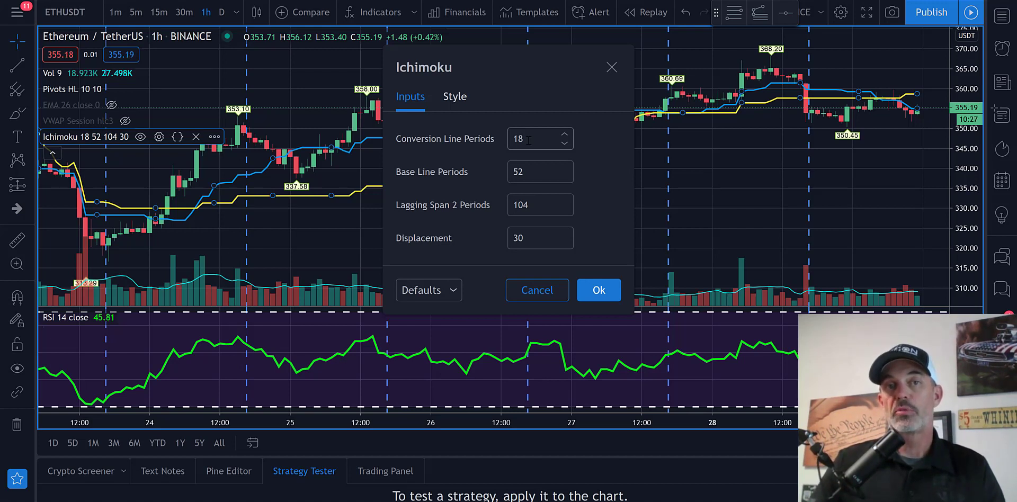
mouse_move(488, 145)
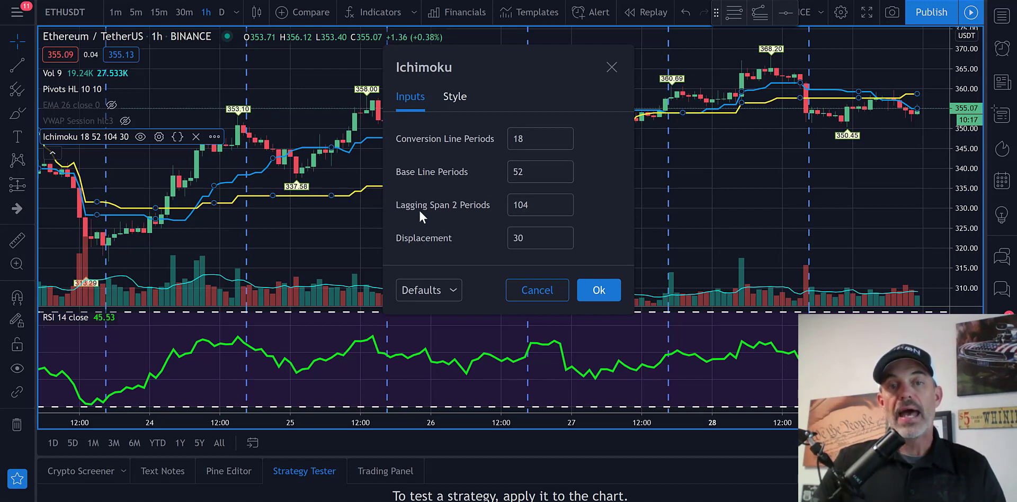
left_click(539, 206)
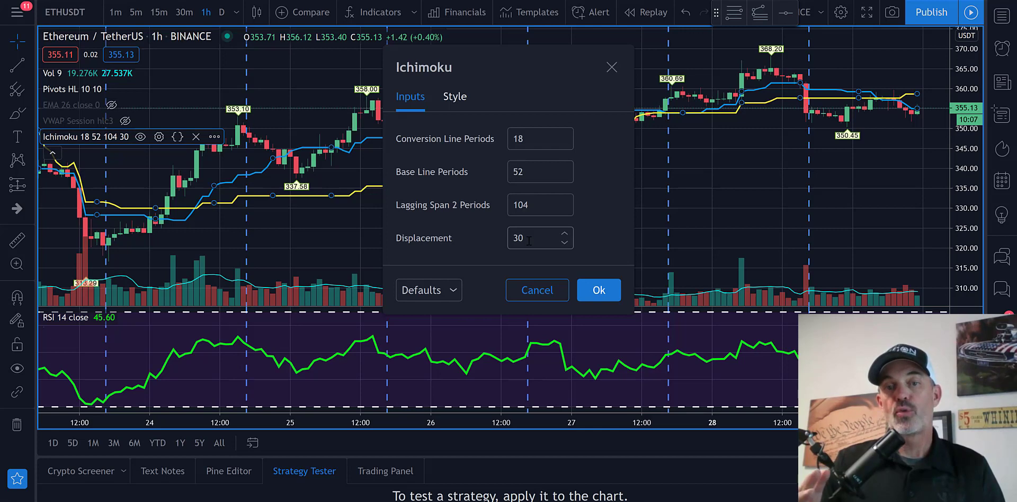
mouse_move(454, 96)
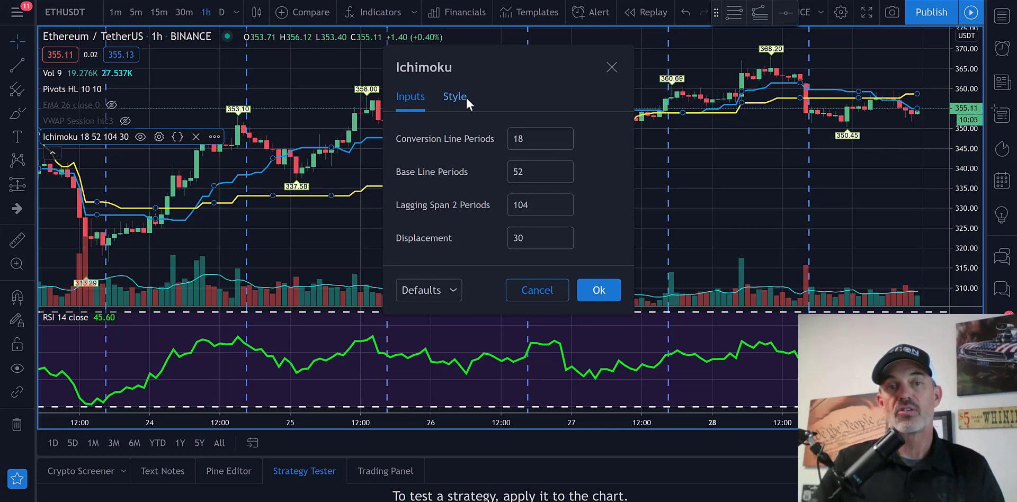
left_click(454, 96)
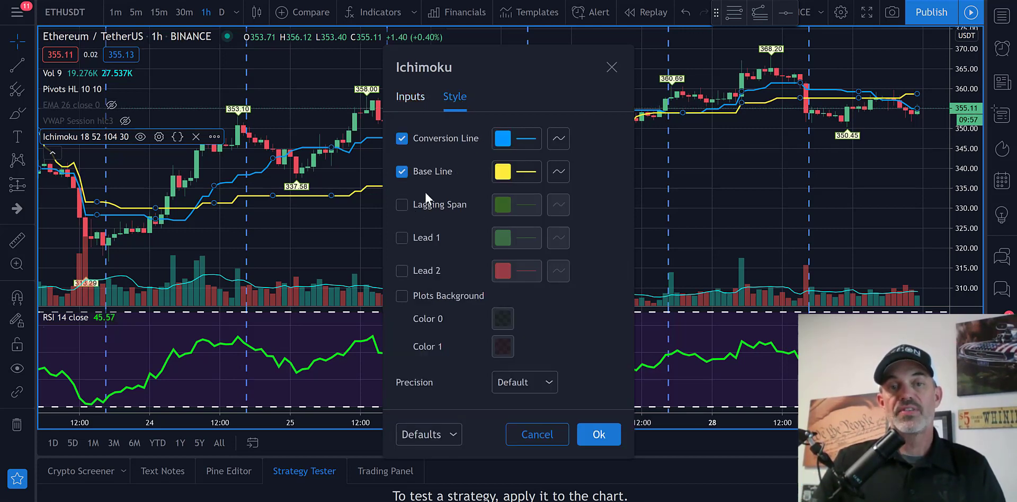
mouse_move(428, 262)
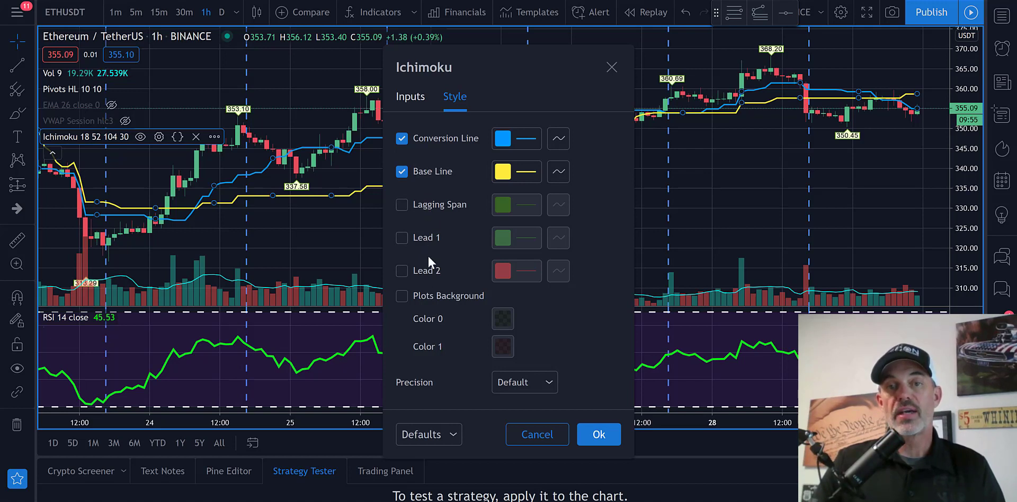
mouse_move(423, 183)
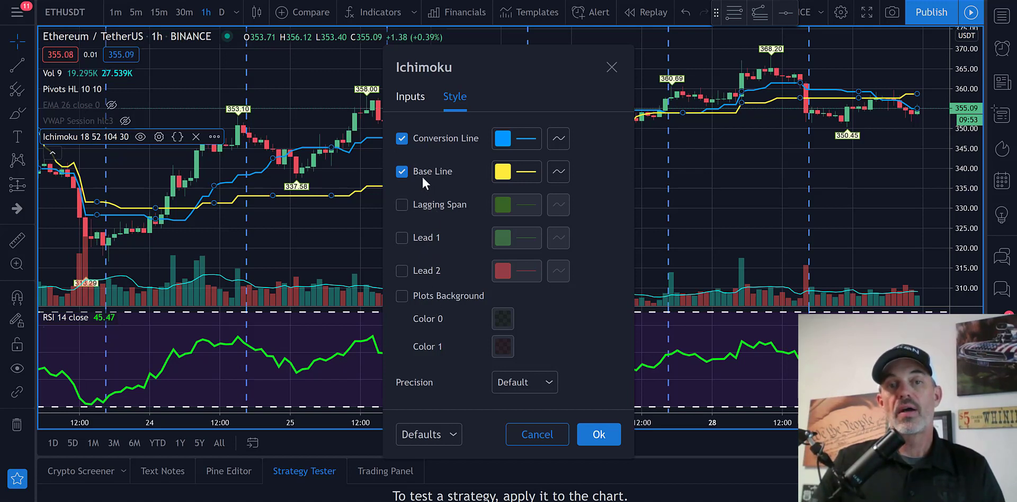
mouse_move(464, 144)
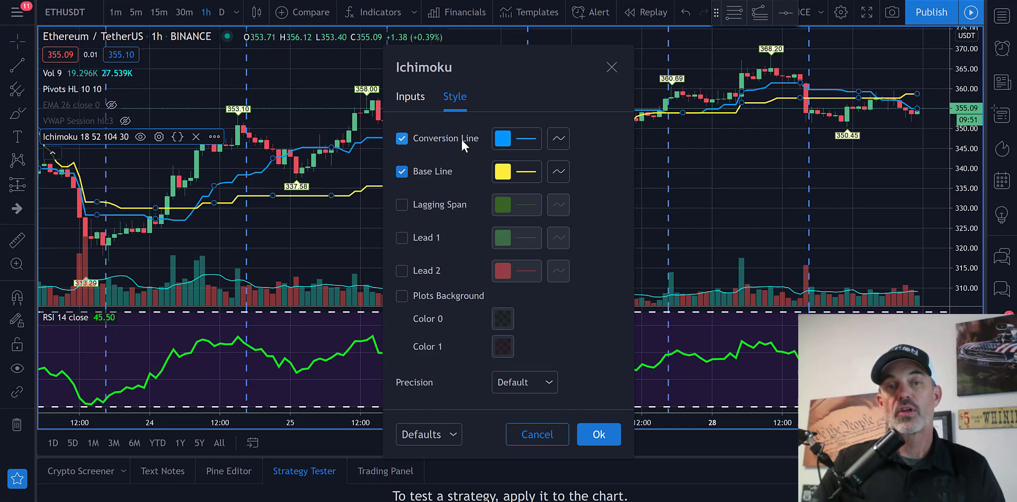
Dismiss the Ichimoku settings with Ok to return to the full ETHUSDT hourly chart.
left_click(598, 435)
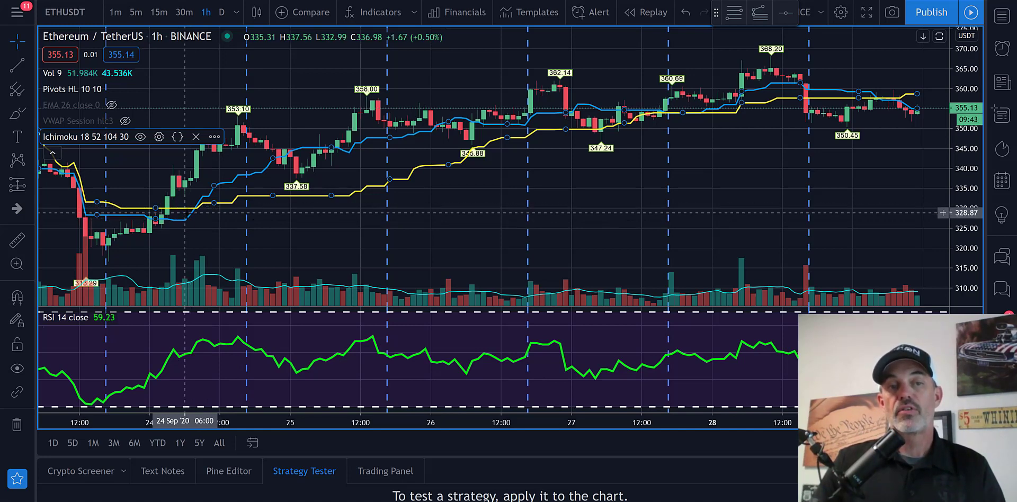
mouse_move(214, 208)
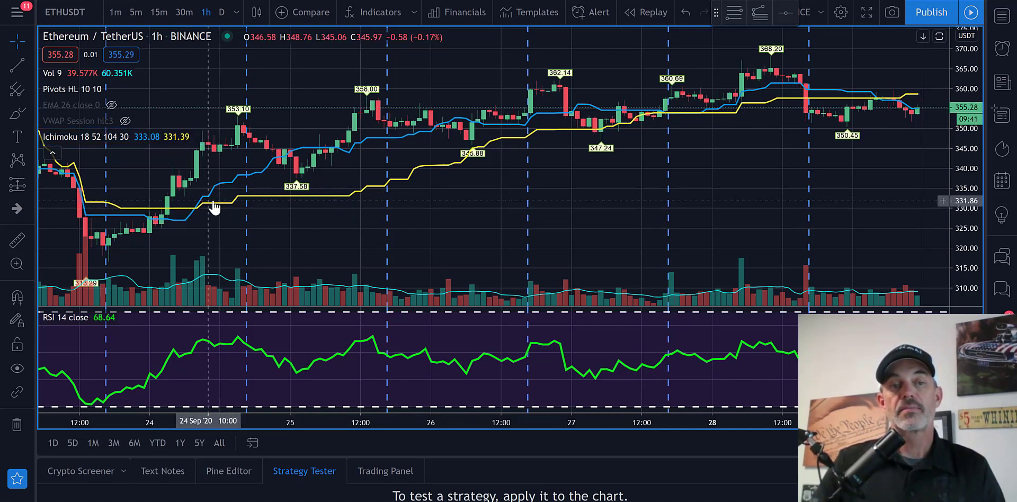
mouse_move(198, 214)
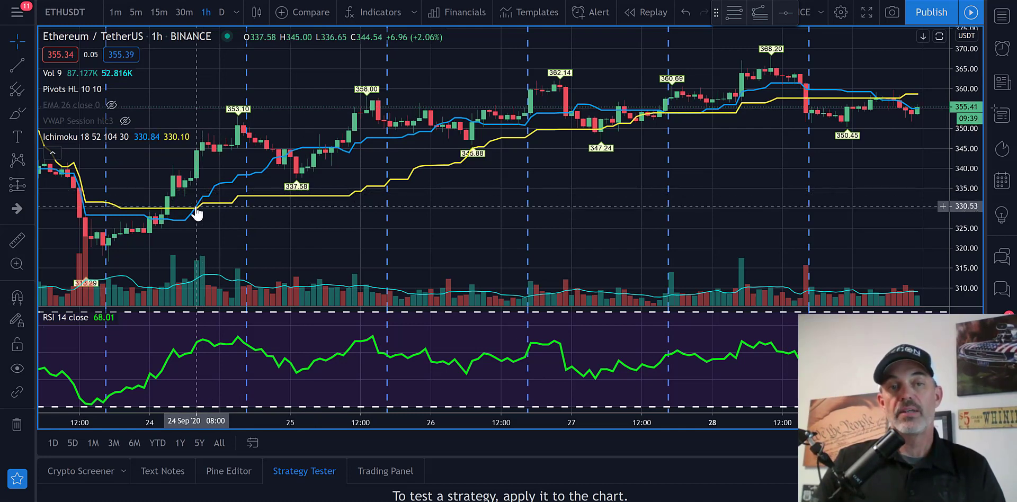
mouse_move(515, 137)
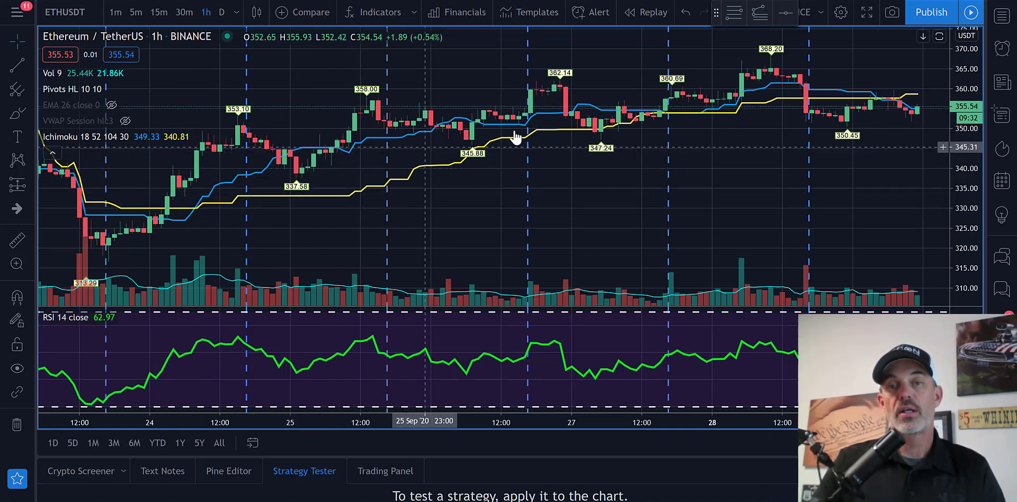
mouse_move(658, 113)
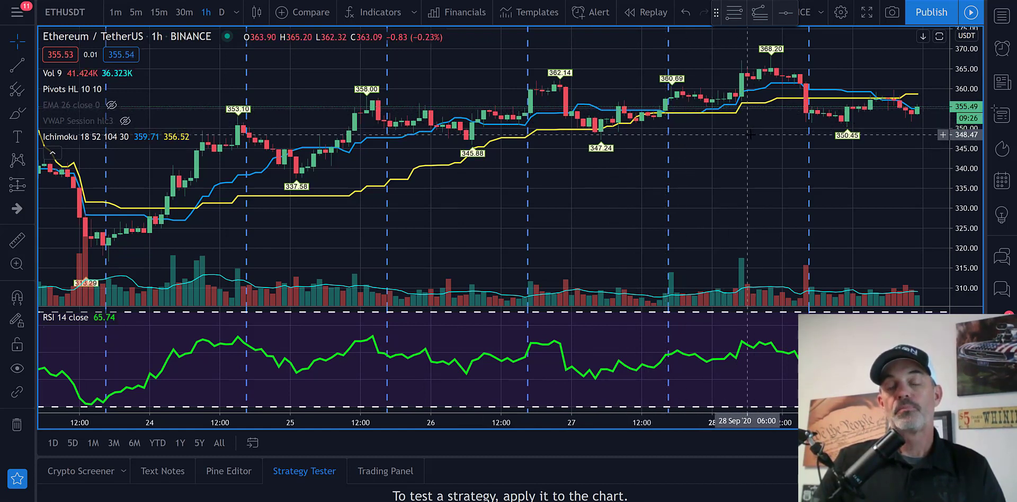
mouse_move(736, 115)
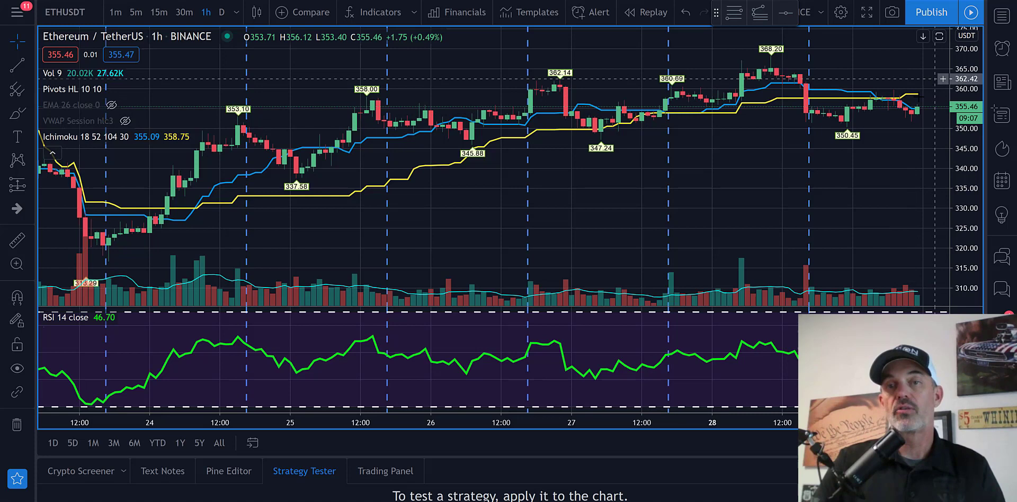
mouse_move(233, 230)
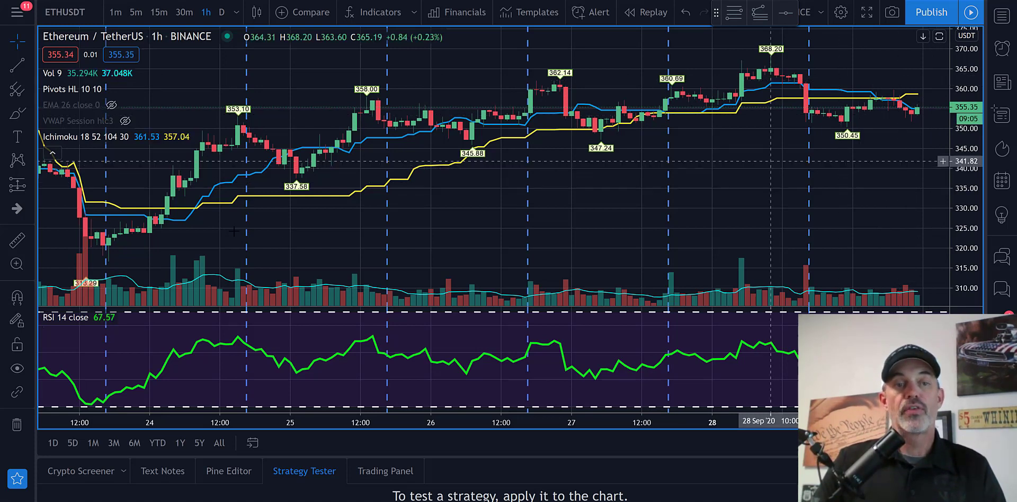
mouse_move(198, 208)
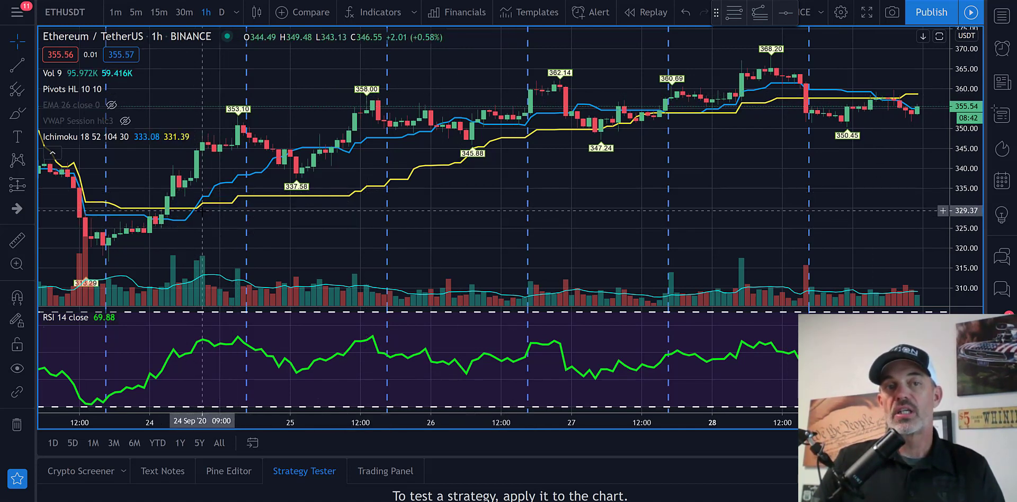
mouse_move(331, 155)
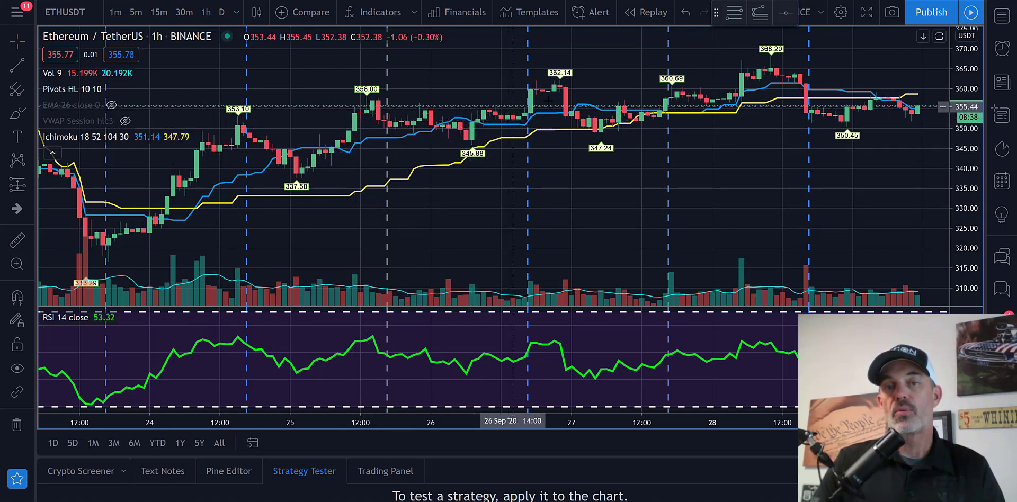
mouse_move(730, 95)
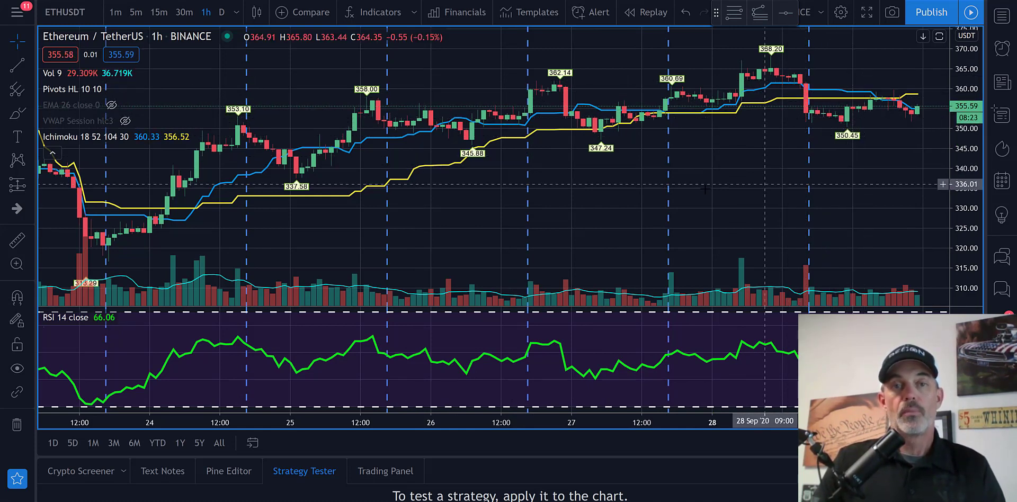
mouse_move(602, 45)
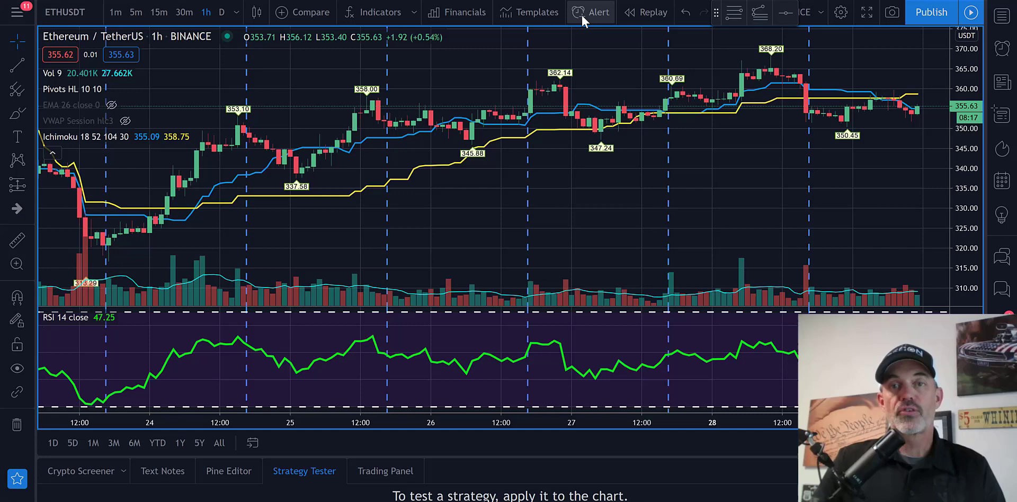
mouse_move(596, 11)
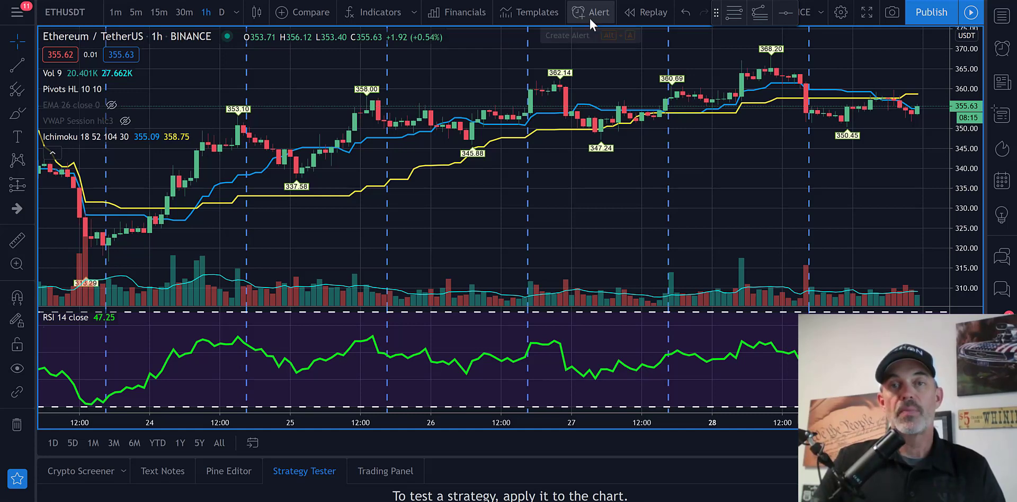
Create a new ETHUSDT alert: Ichimoku conversion line crossing up the base line.
left_click(590, 12)
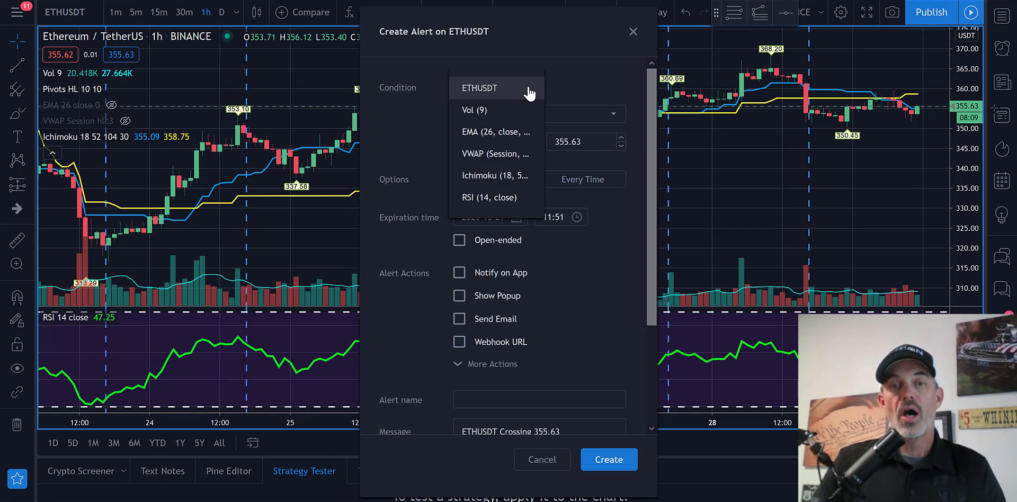
mouse_move(495, 175)
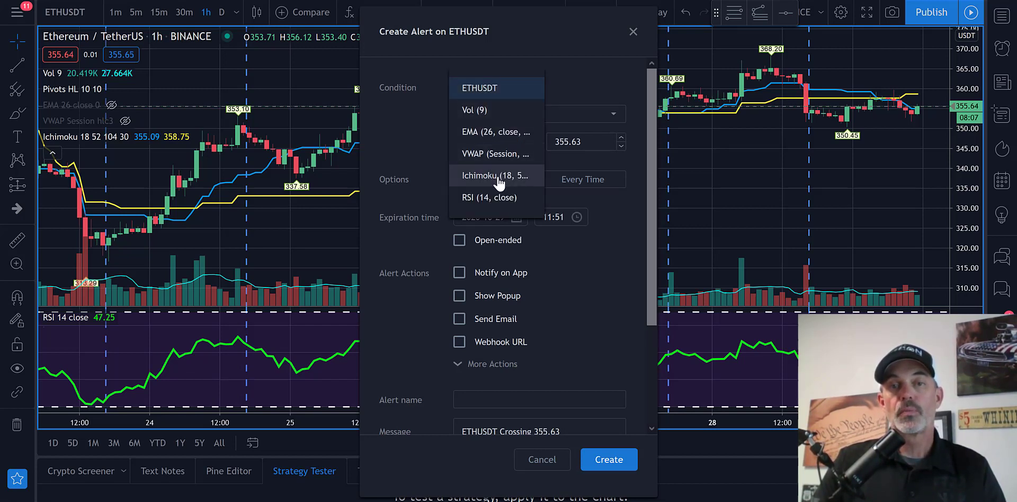
left_click(494, 174)
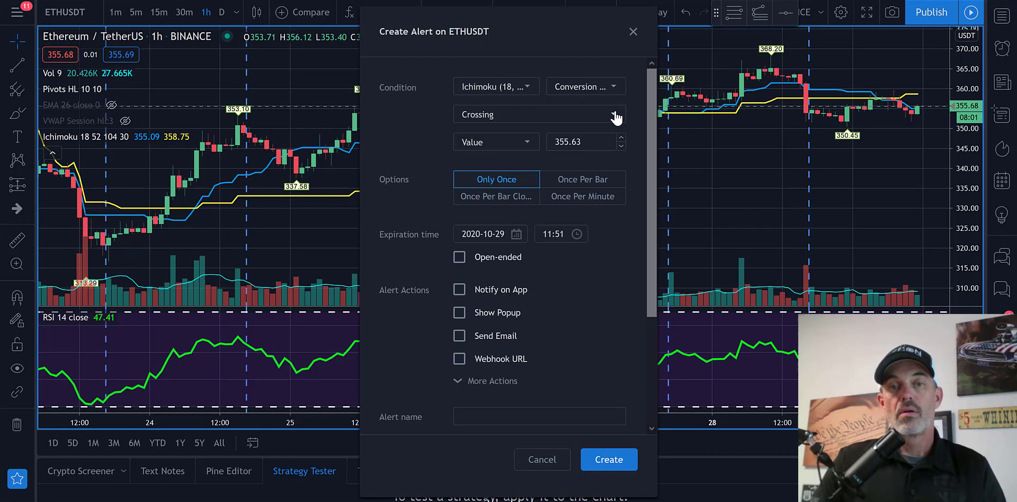
left_click(538, 114)
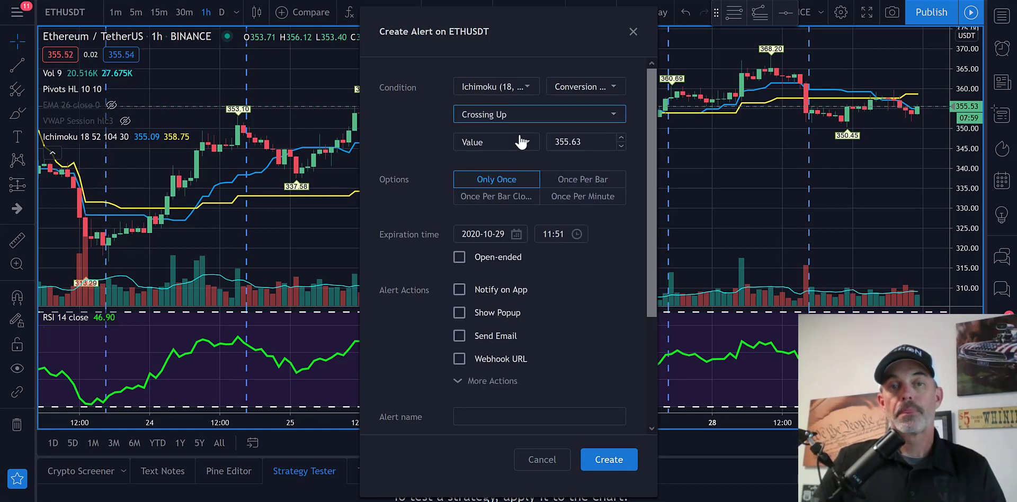
left_click(496, 142)
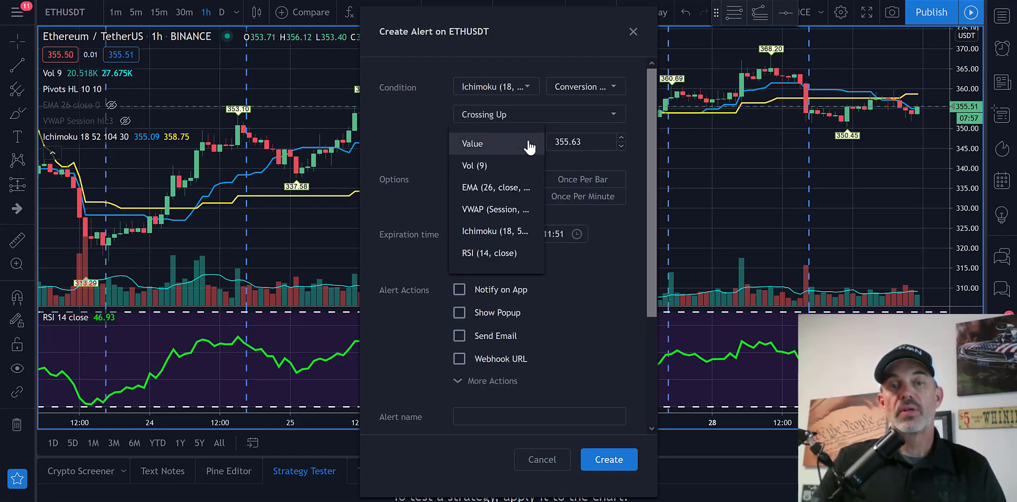
left_click(495, 231)
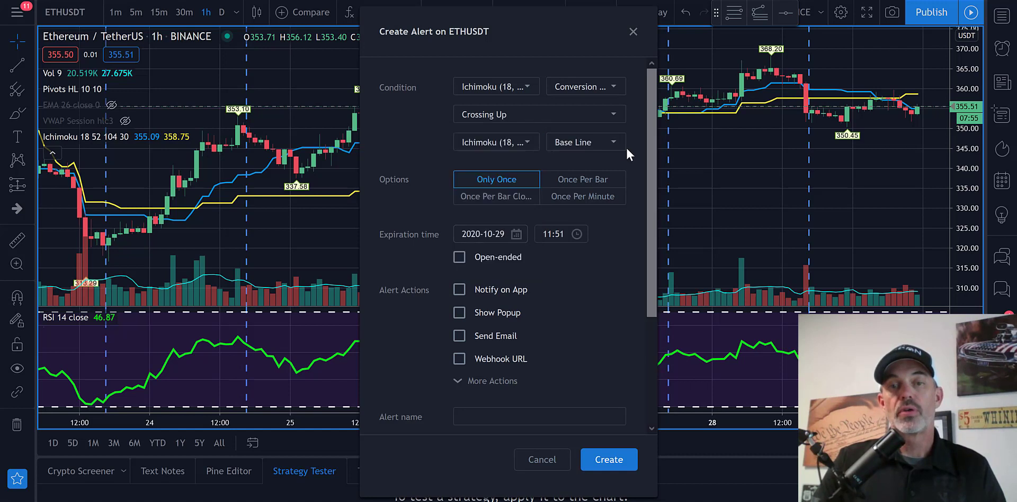
mouse_move(484, 97)
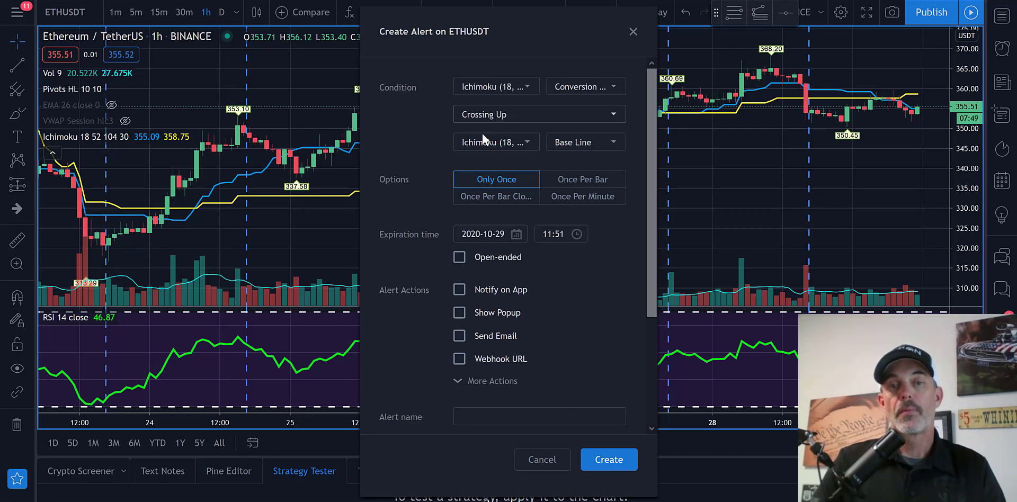
mouse_move(568, 142)
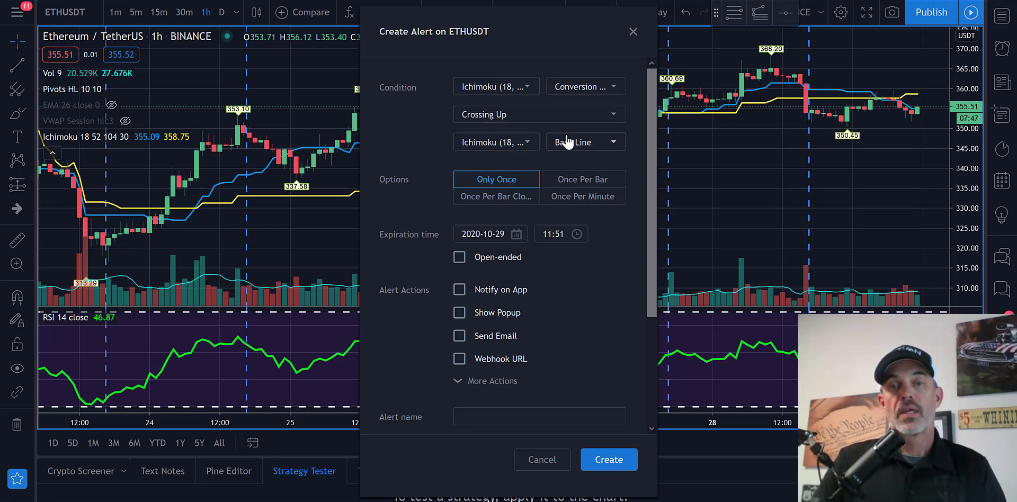
mouse_move(582, 179)
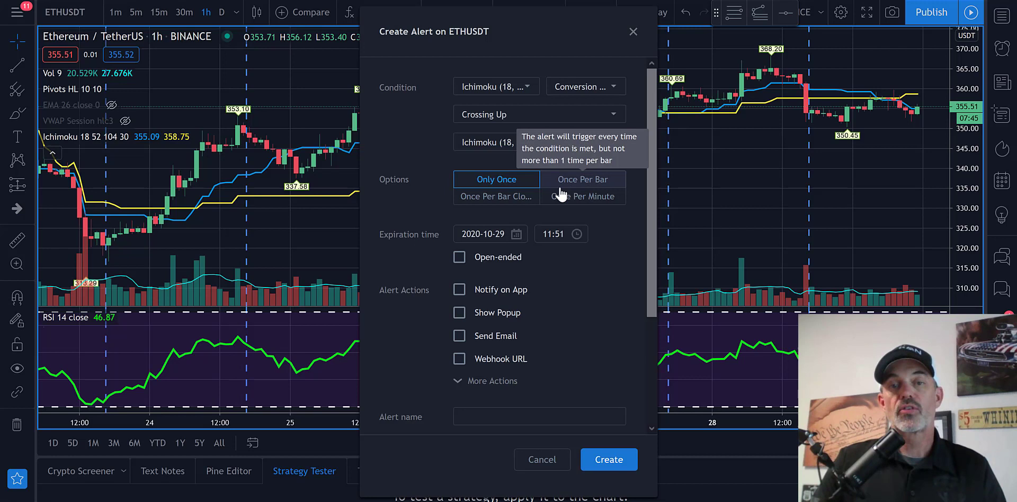
Make the alert fire once per bar close and send it to the pasted Quadency webhook URL.
left_click(496, 196)
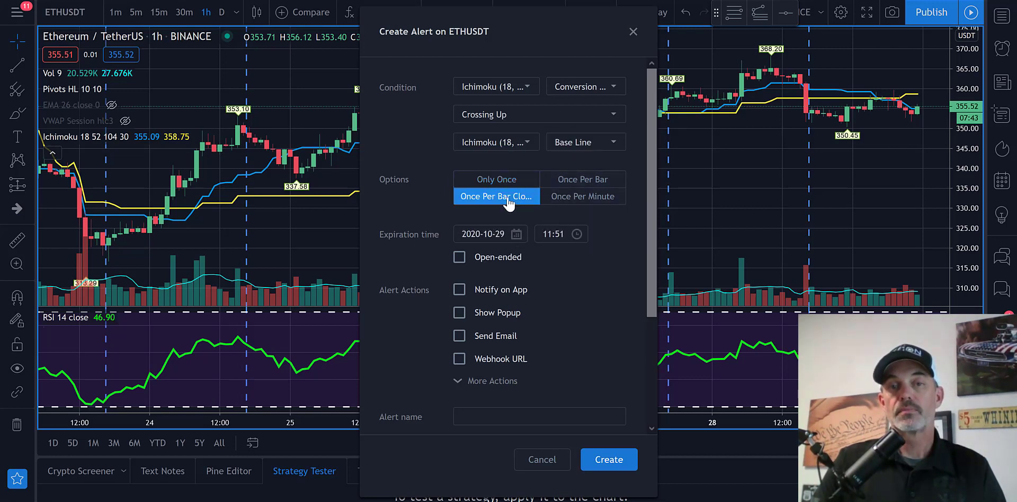
scroll("down", 3)
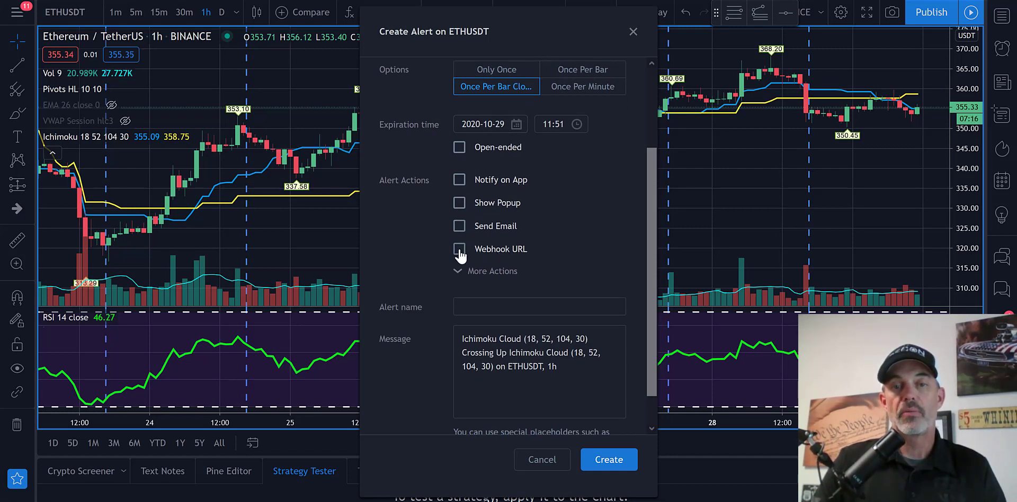
left_click(458, 249)
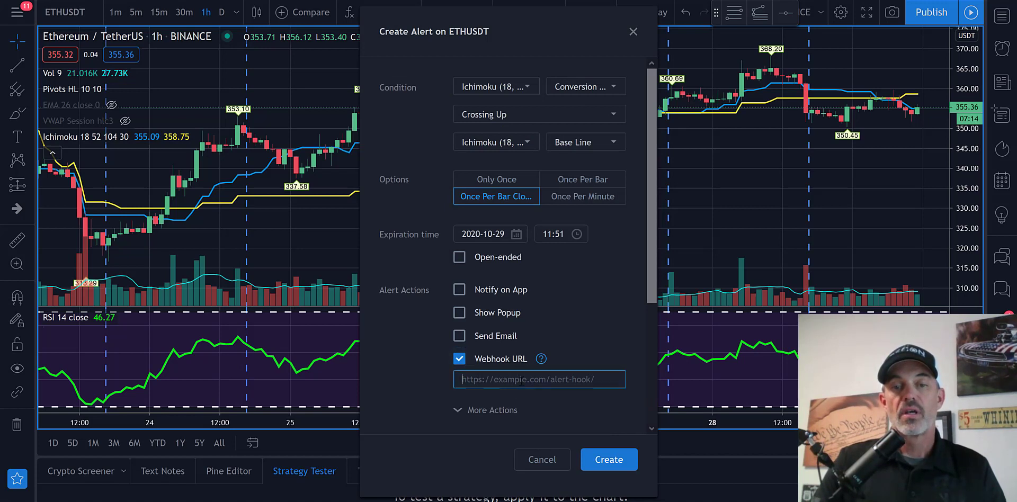
right_click(538, 379)
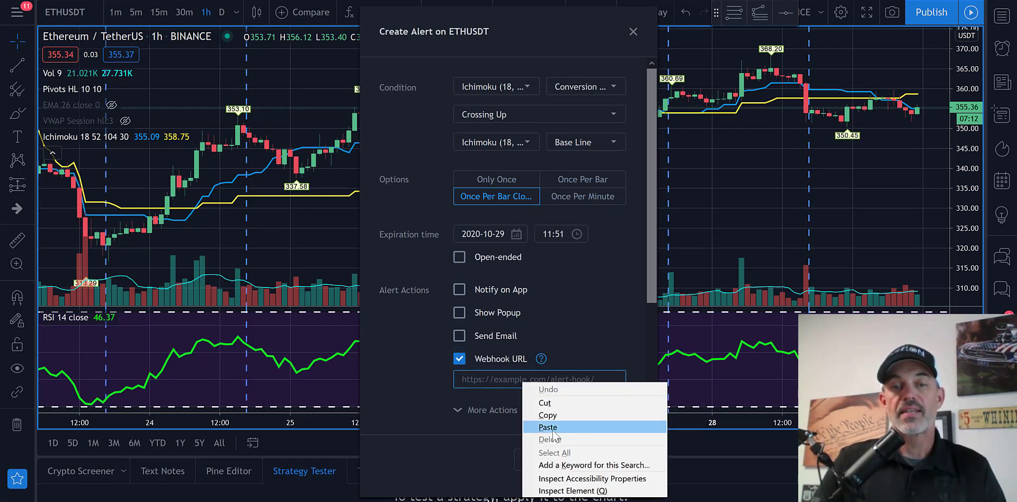
left_click(548, 427)
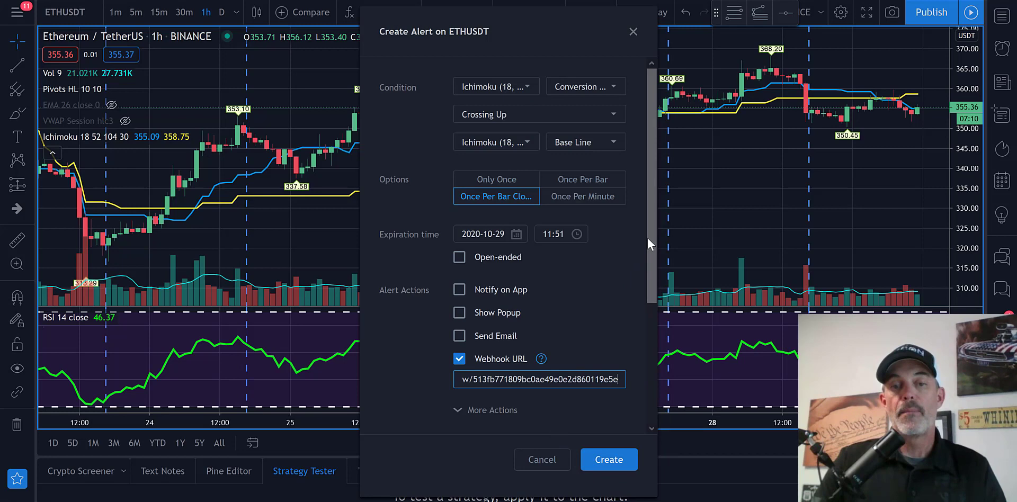
scroll("down", 3)
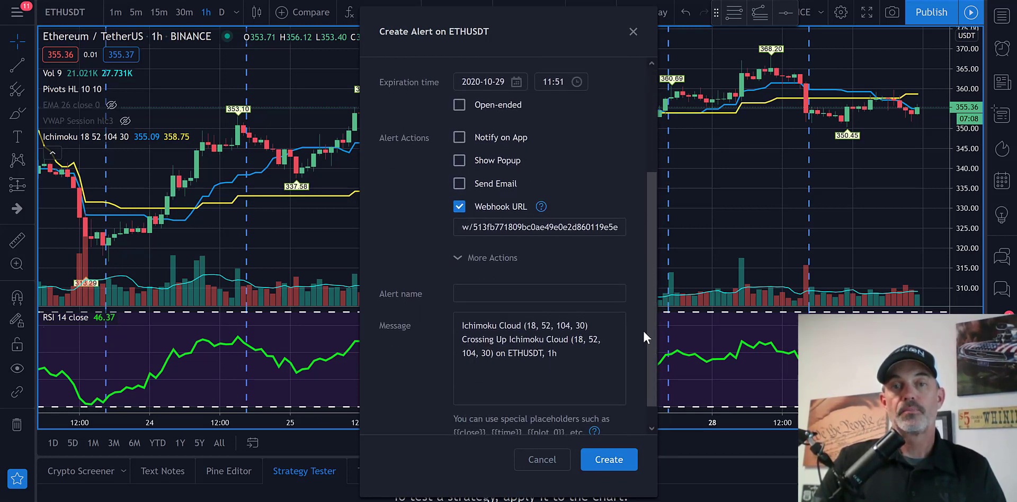
mouse_move(435, 309)
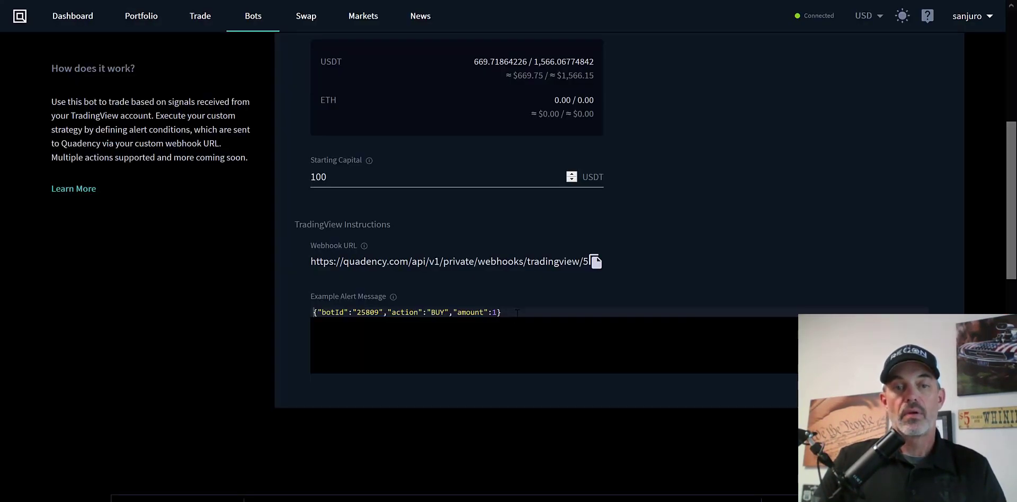
Set the alert message to {"botId":"25809","action":"BUY","amount":1} from Quadency's example and create it.
triple_click(406, 313)
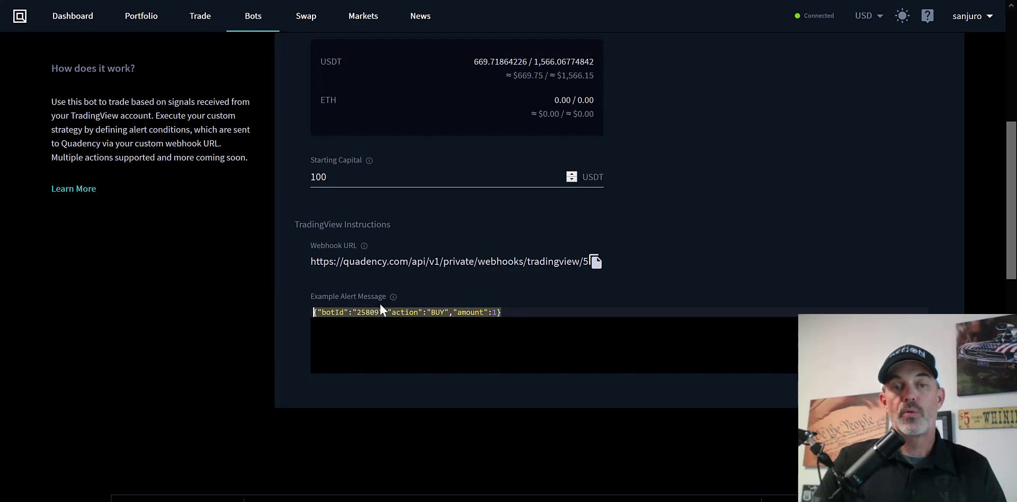
right_click(407, 313)
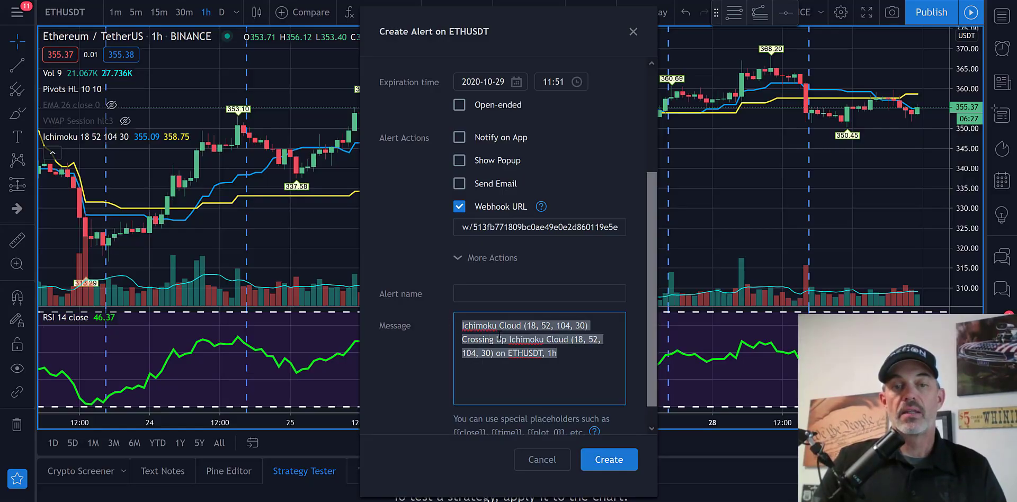
type("{\"botId\":\"25809\",\"action\":\"BUY\",\"amount\":1}")
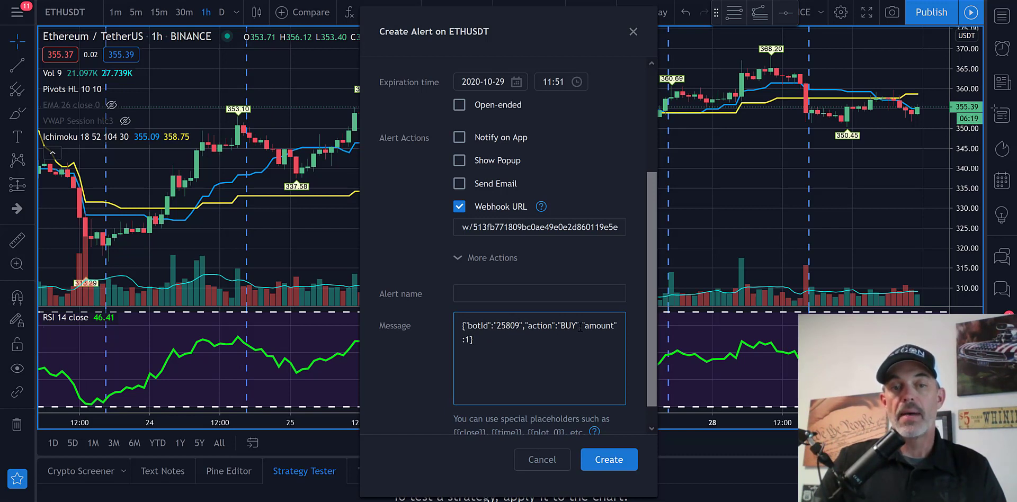
scroll("down", 3)
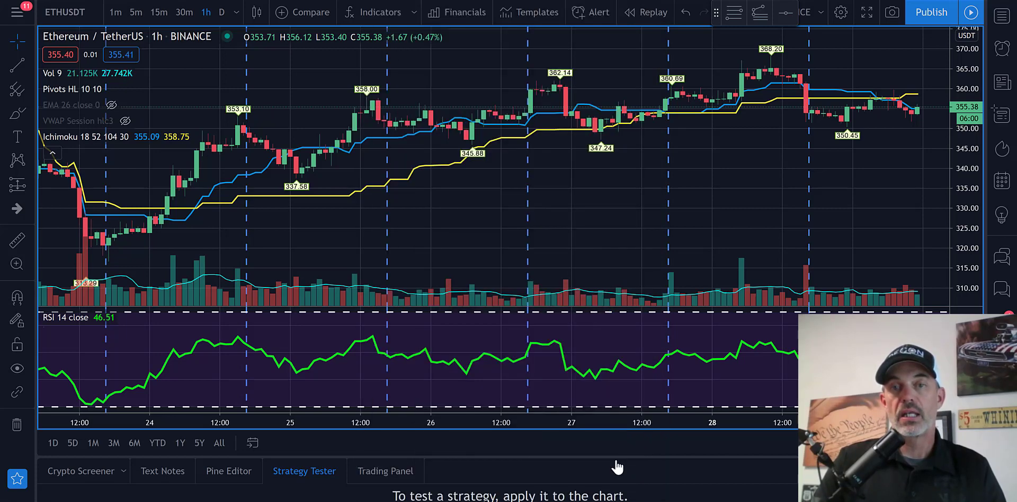
mouse_move(621, 161)
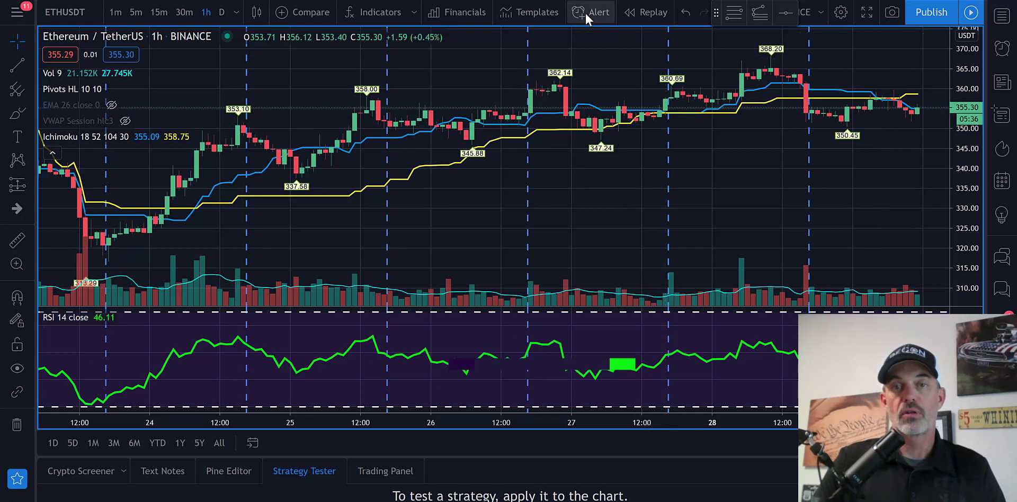
Create a second ETHUSDT alert: Ichimoku conversion line crossing down the base line.
left_click(589, 11)
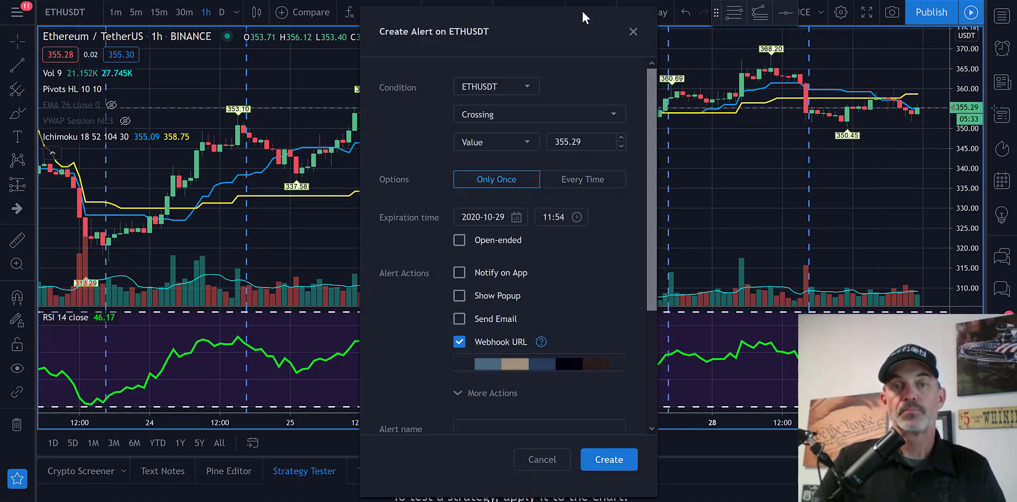
left_click(495, 86)
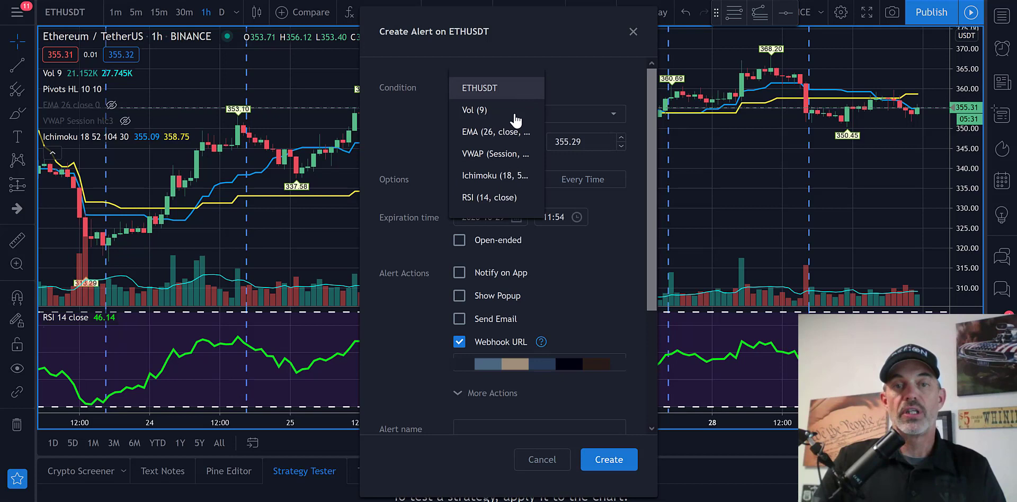
left_click(495, 175)
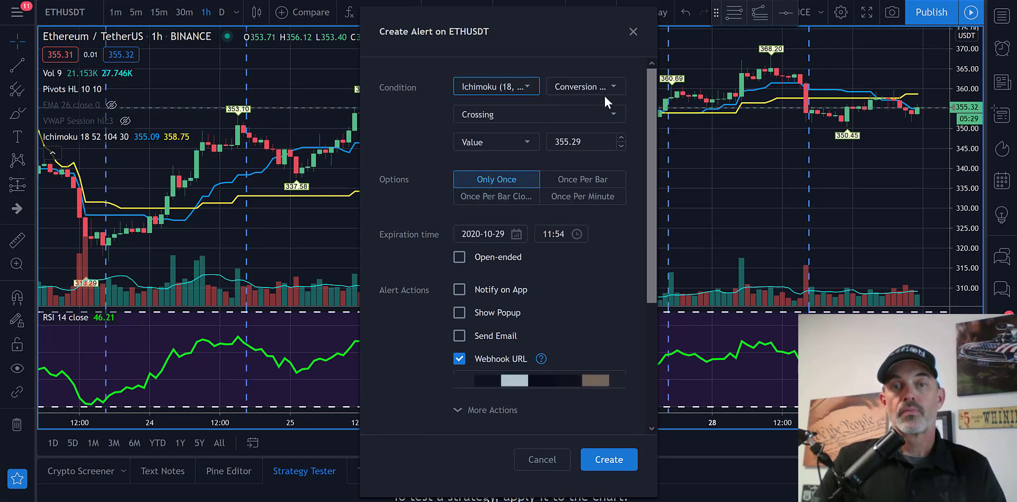
mouse_move(613, 116)
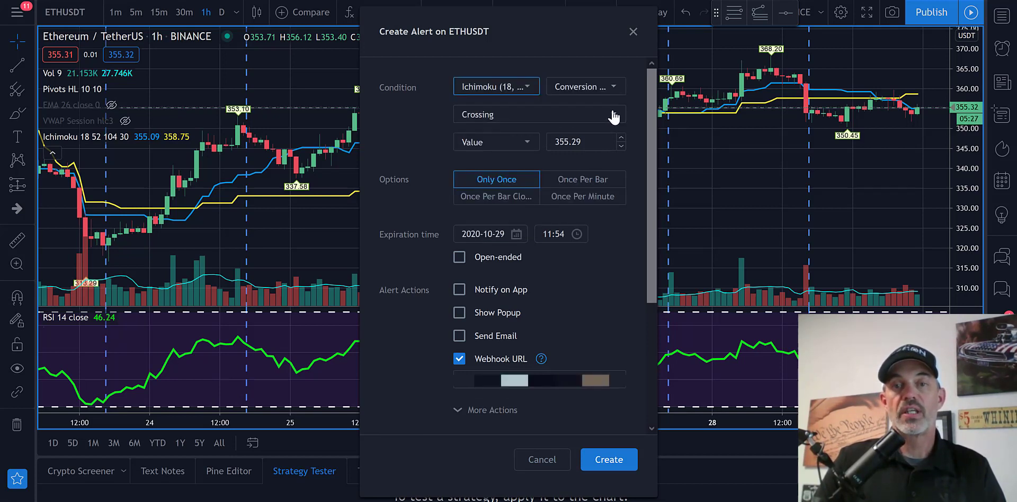
left_click(538, 114)
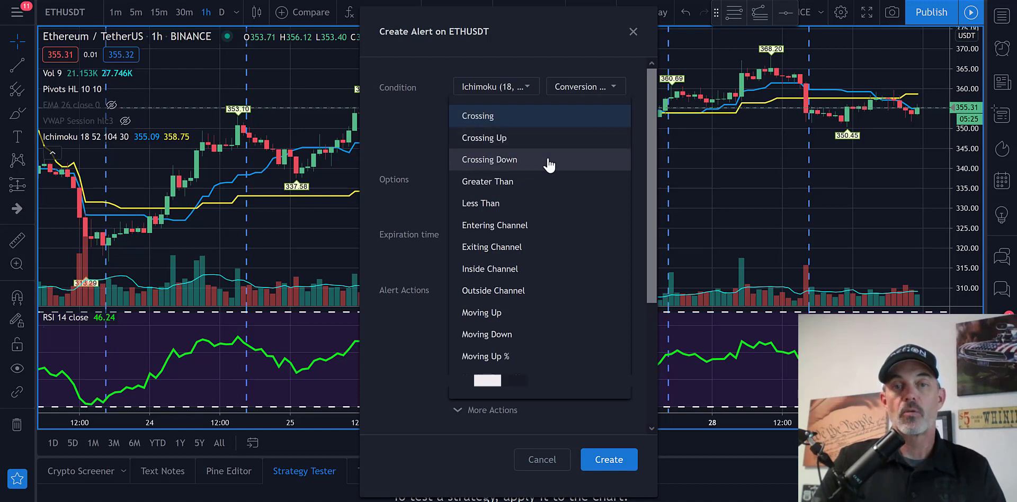
left_click(489, 160)
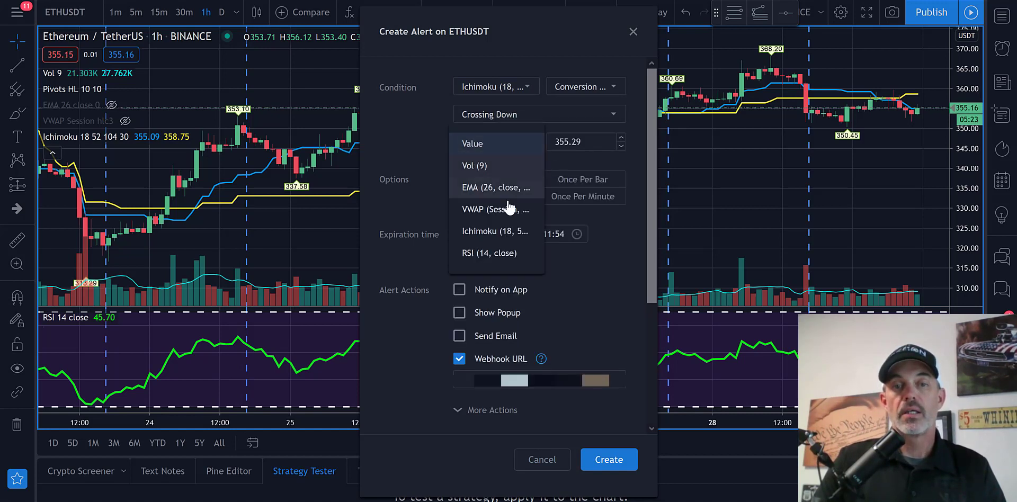
left_click(495, 231)
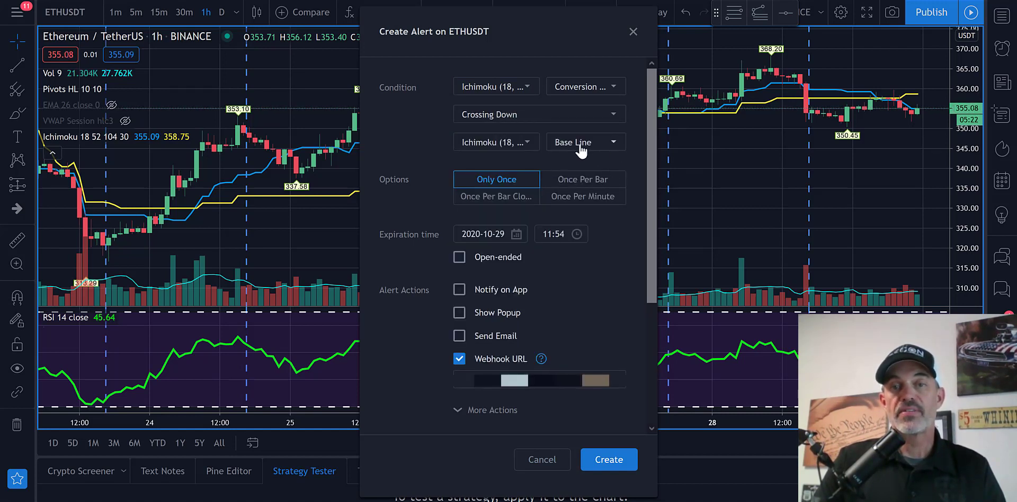
mouse_move(495, 196)
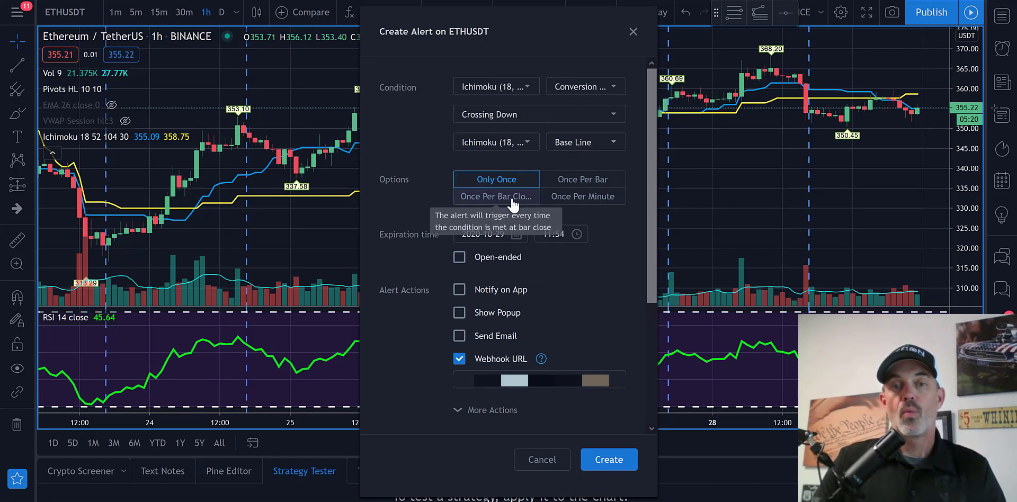
Make the sell alert fire once per bar close to the webhook with the bot's SELL message, and create it.
left_click(496, 197)
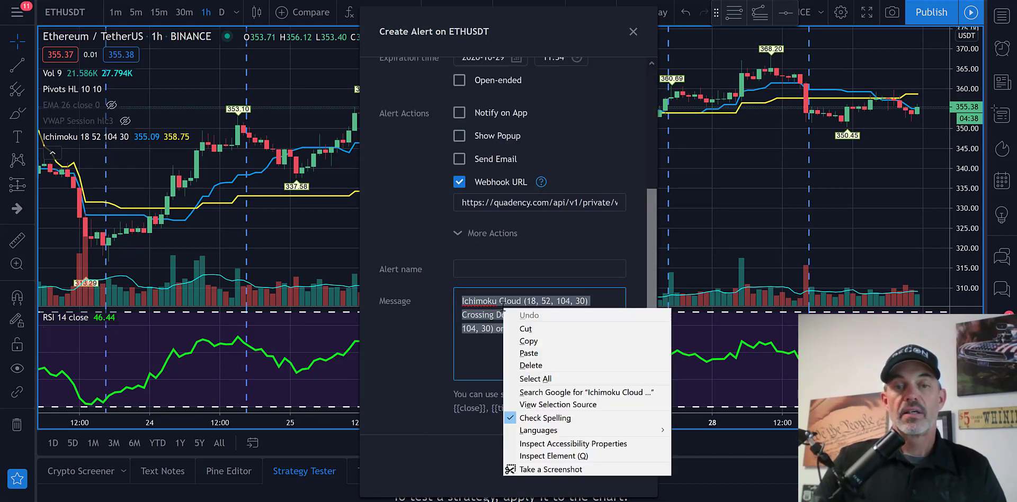
left_click(529, 353)
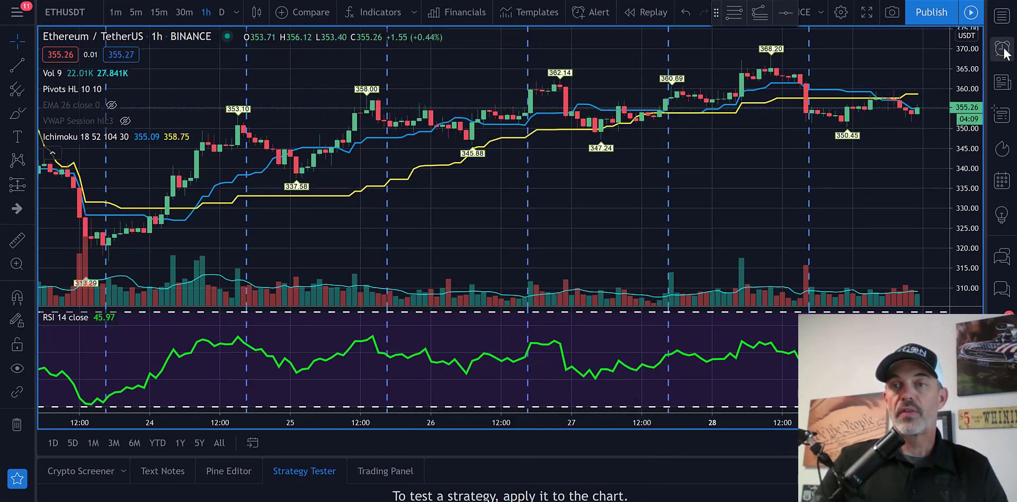
Start the Ichimoku X bot in live mode on the KuCoin account, status Running (Live).
left_click(1003, 48)
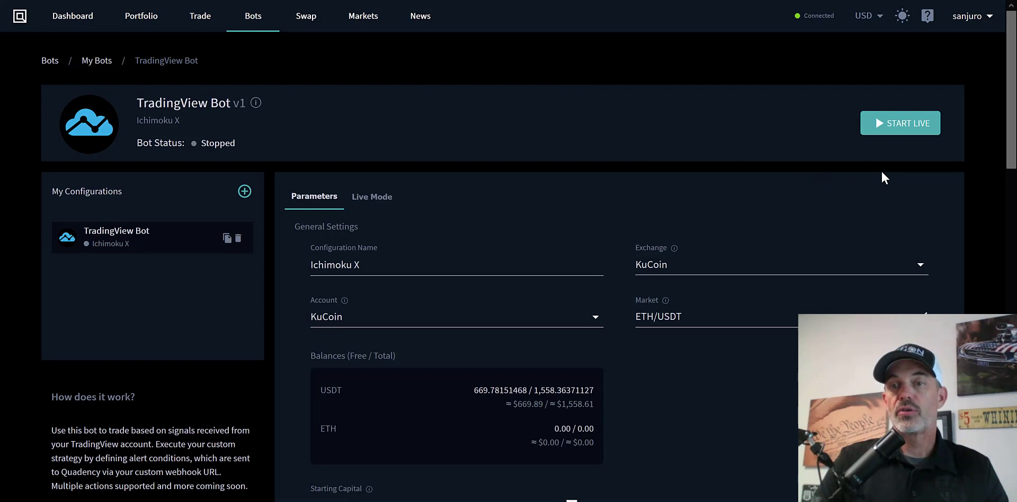
left_click(900, 123)
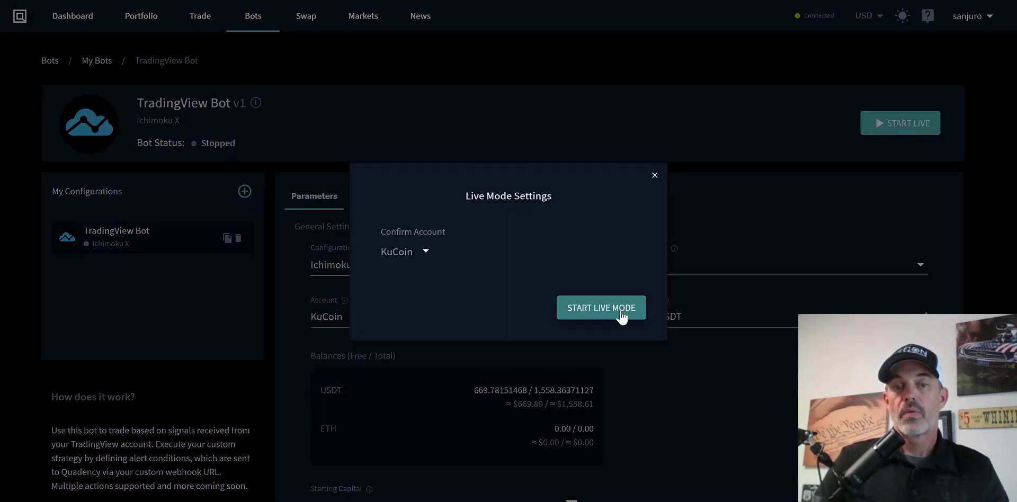
left_click(600, 308)
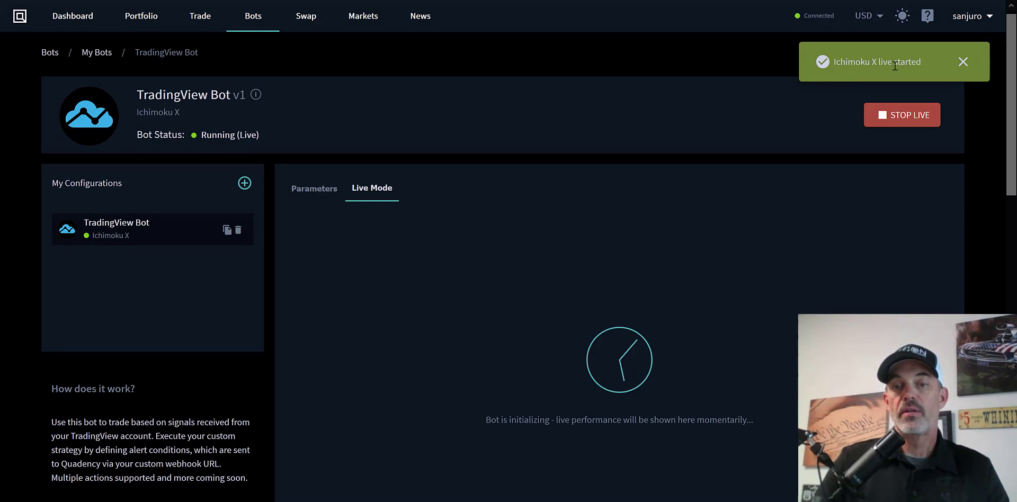
mouse_move(752, 334)
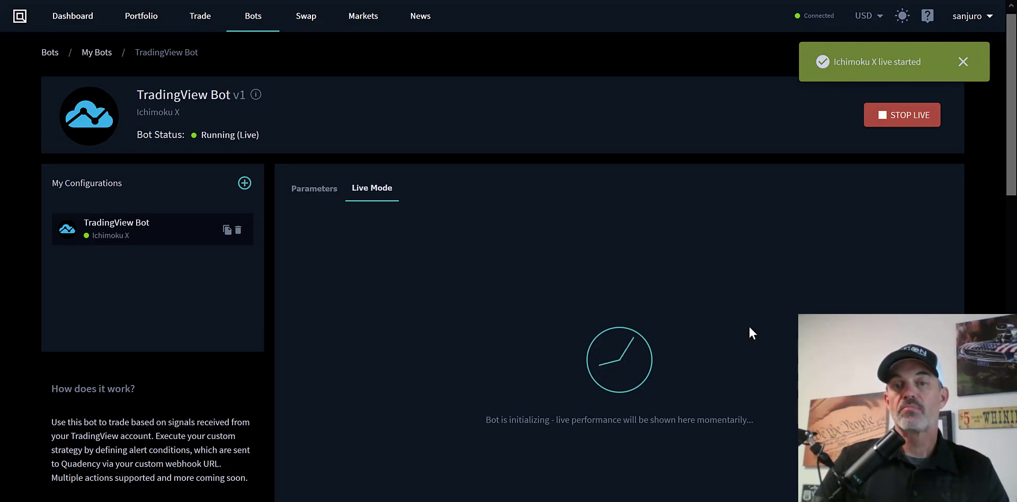